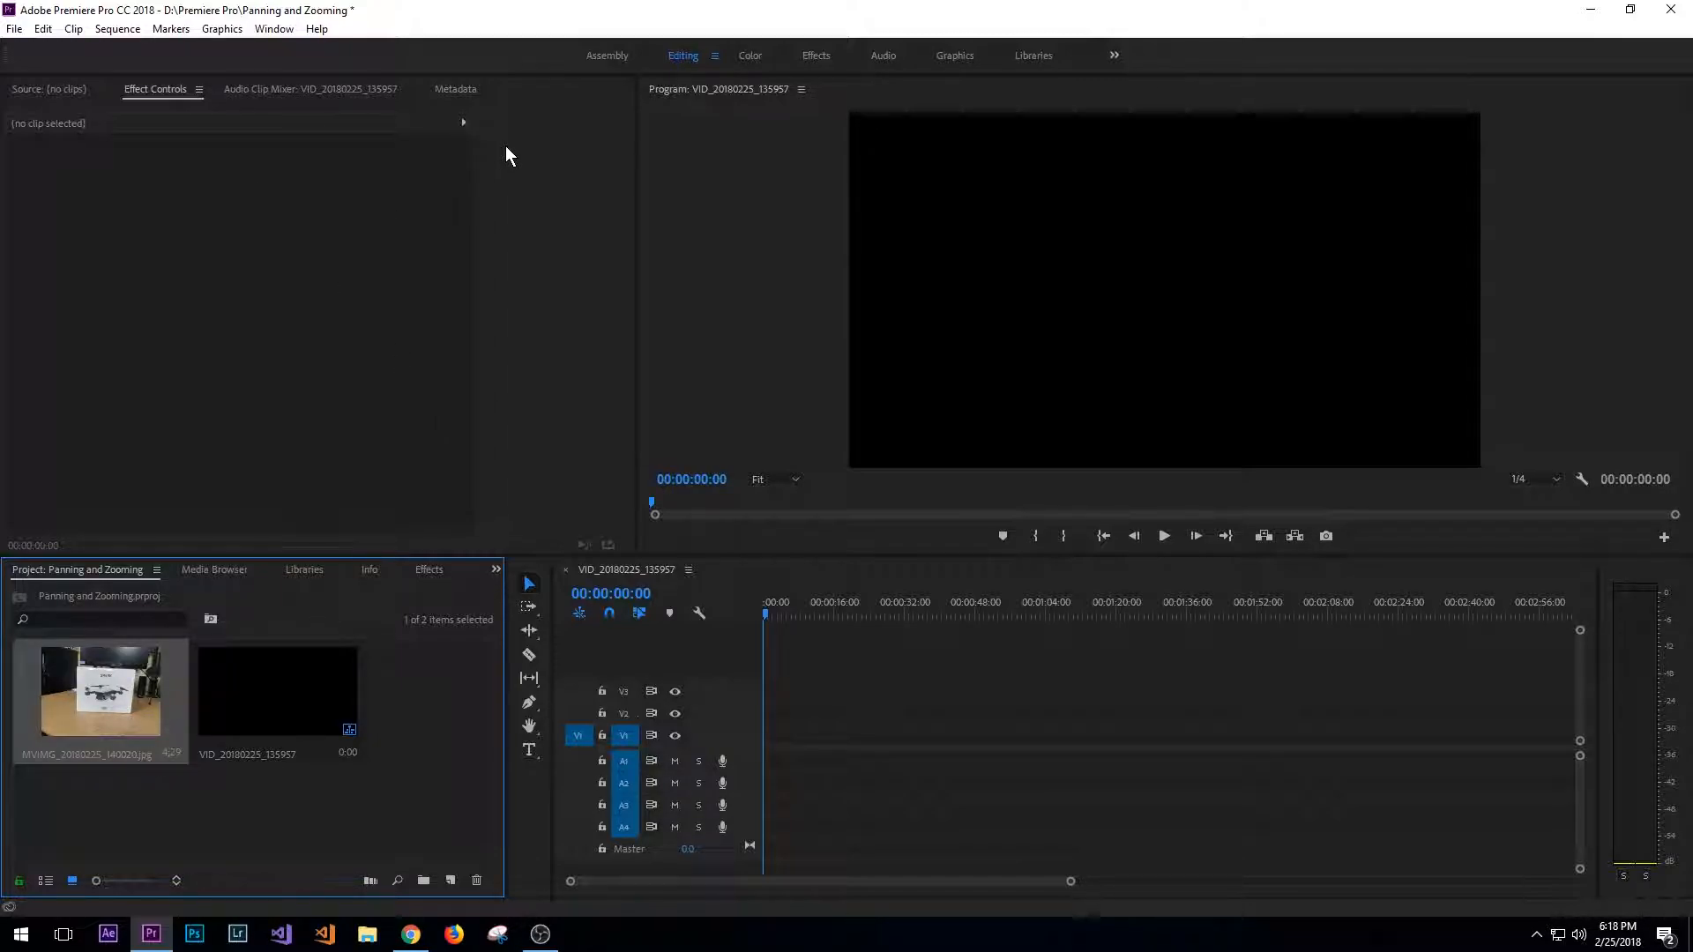
{"action": "mouse_move", "coordinate": [502, 135]}
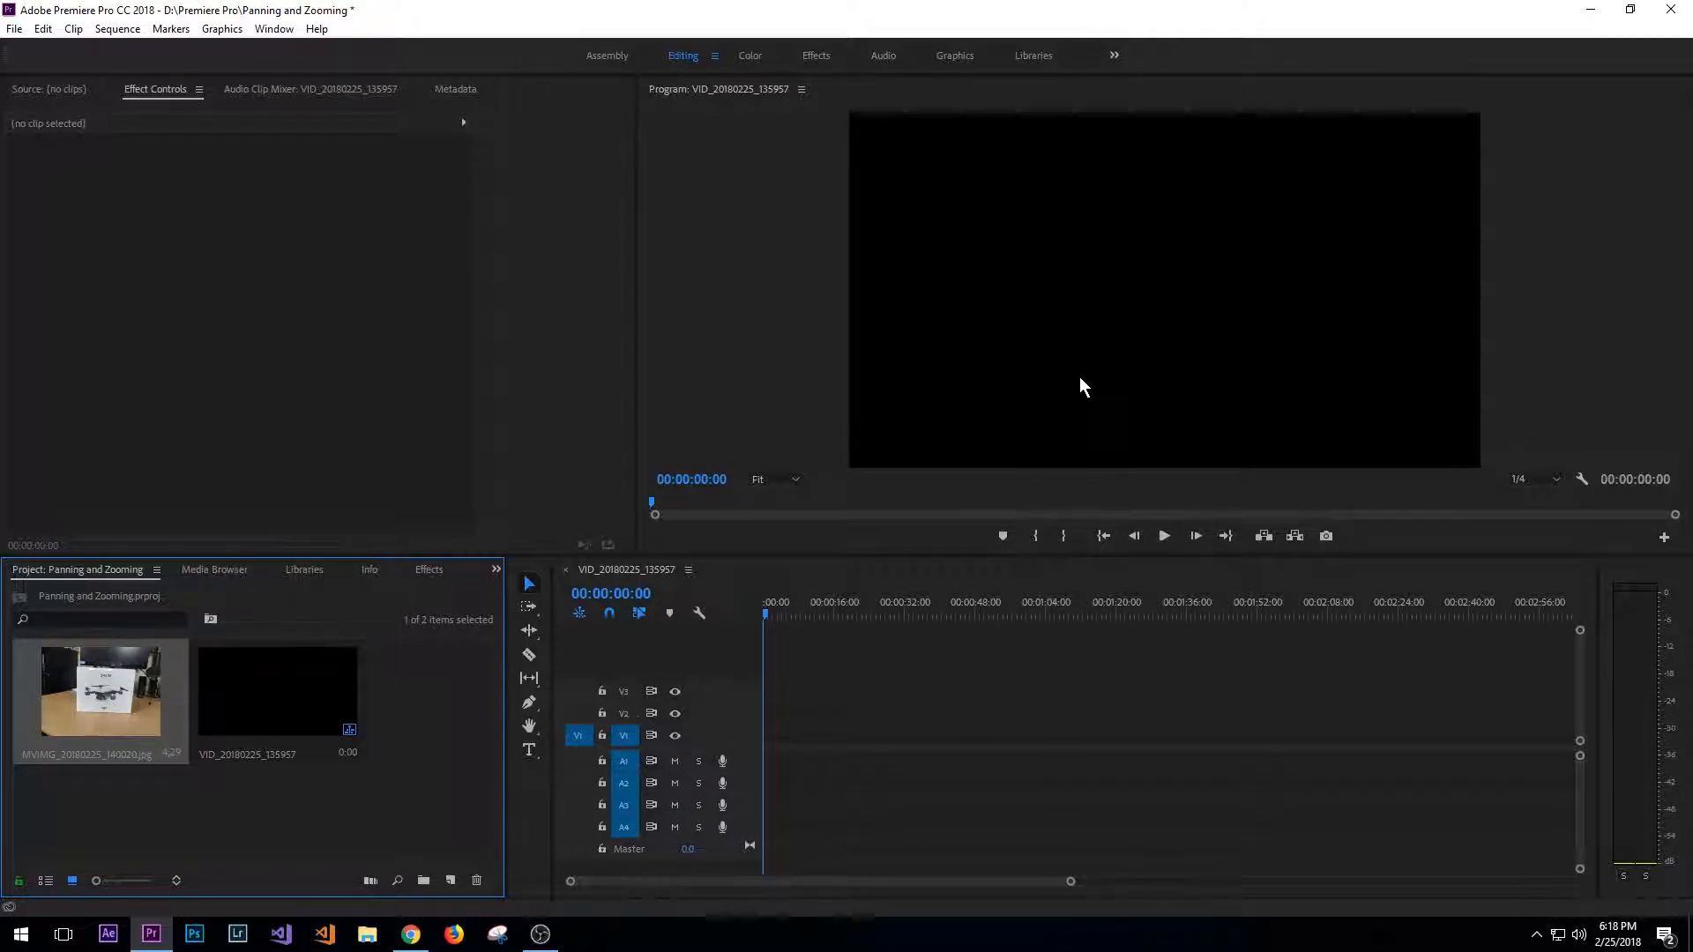
- Open the sequence settings from the Sequence menu and confirm them
{"action": "left_click", "coordinate": [117, 28]}
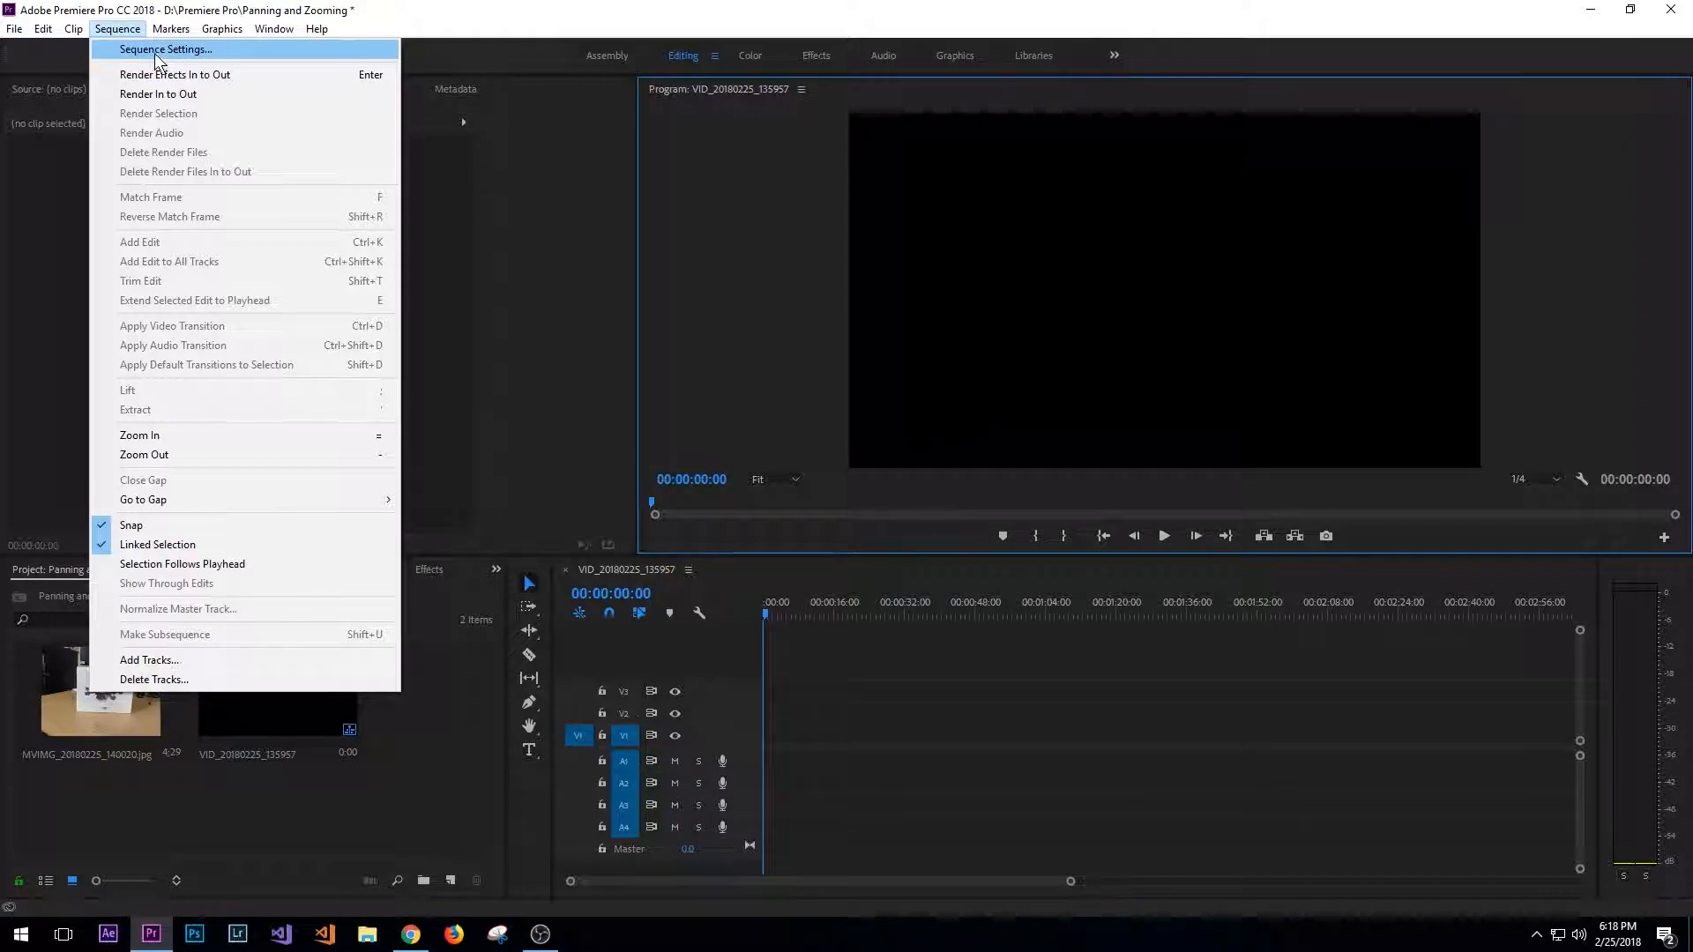
{"action": "left_click", "coordinate": [165, 48]}
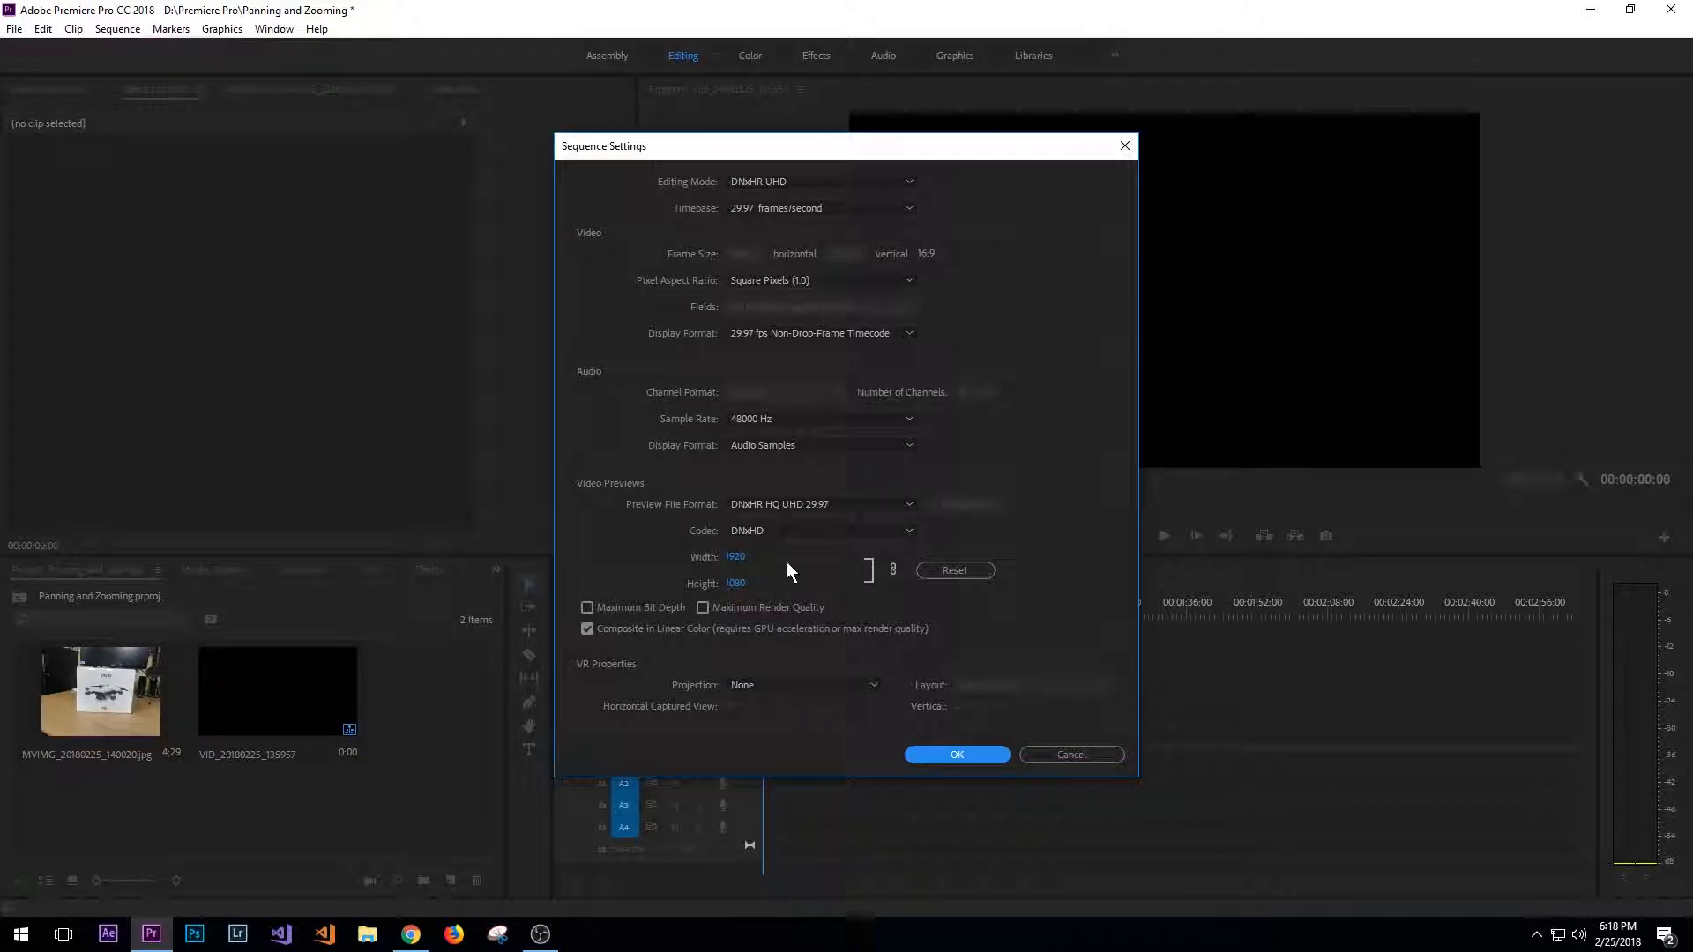
{"action": "mouse_move", "coordinate": [765, 567]}
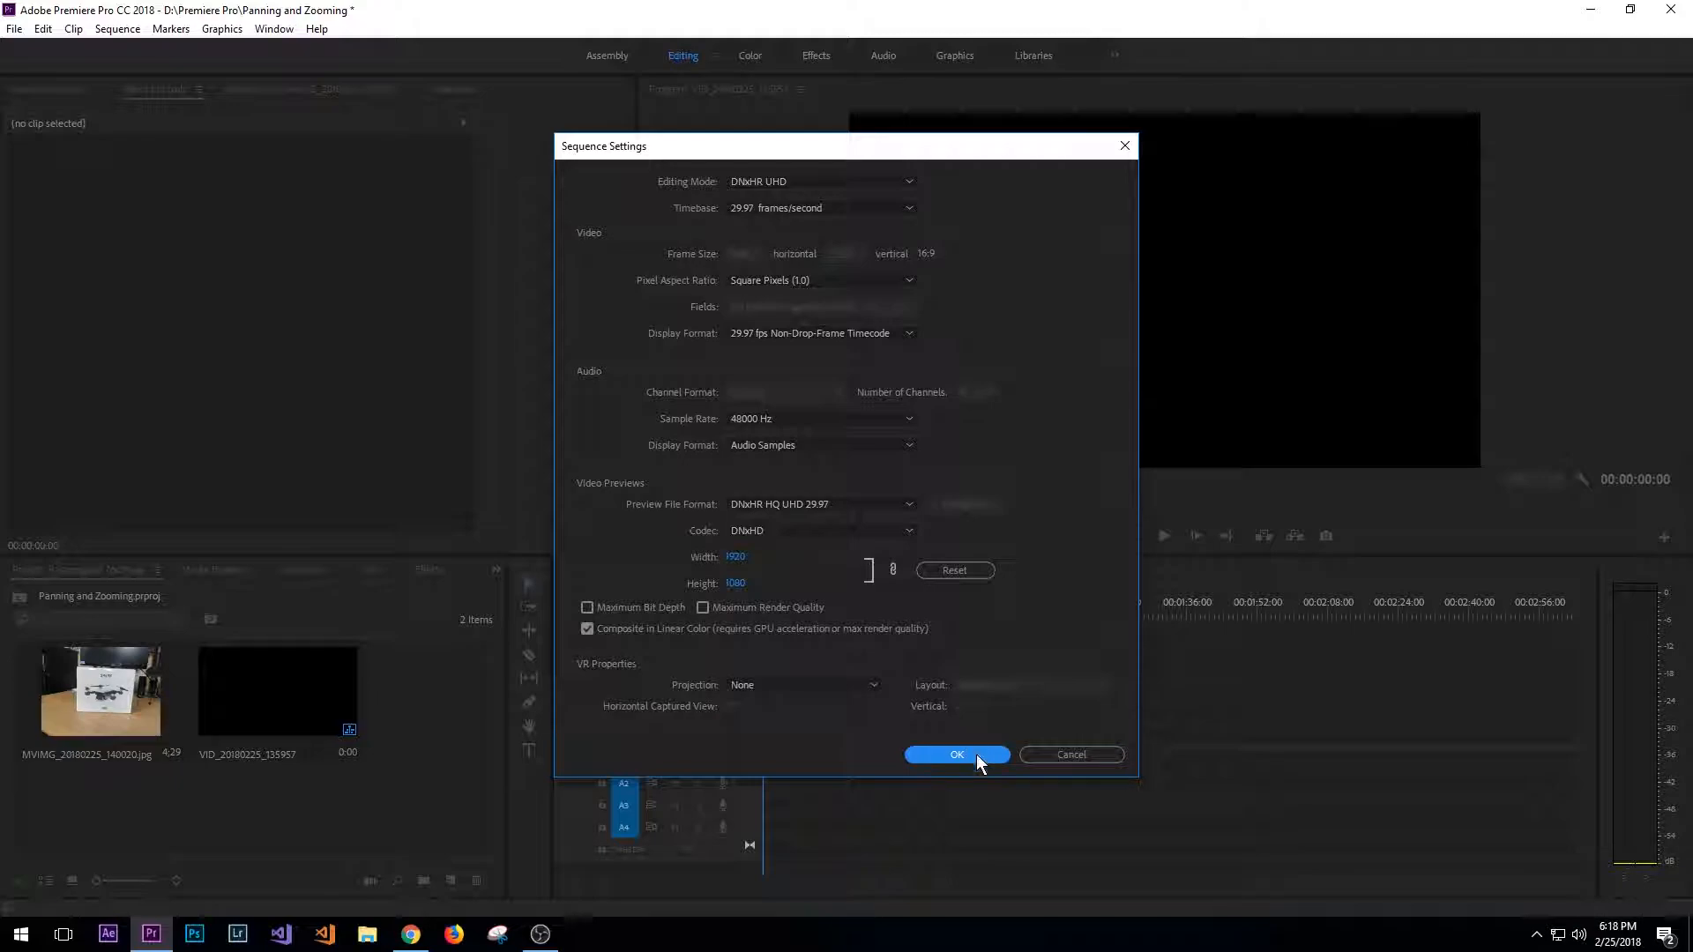
{"action": "left_click", "coordinate": [954, 755]}
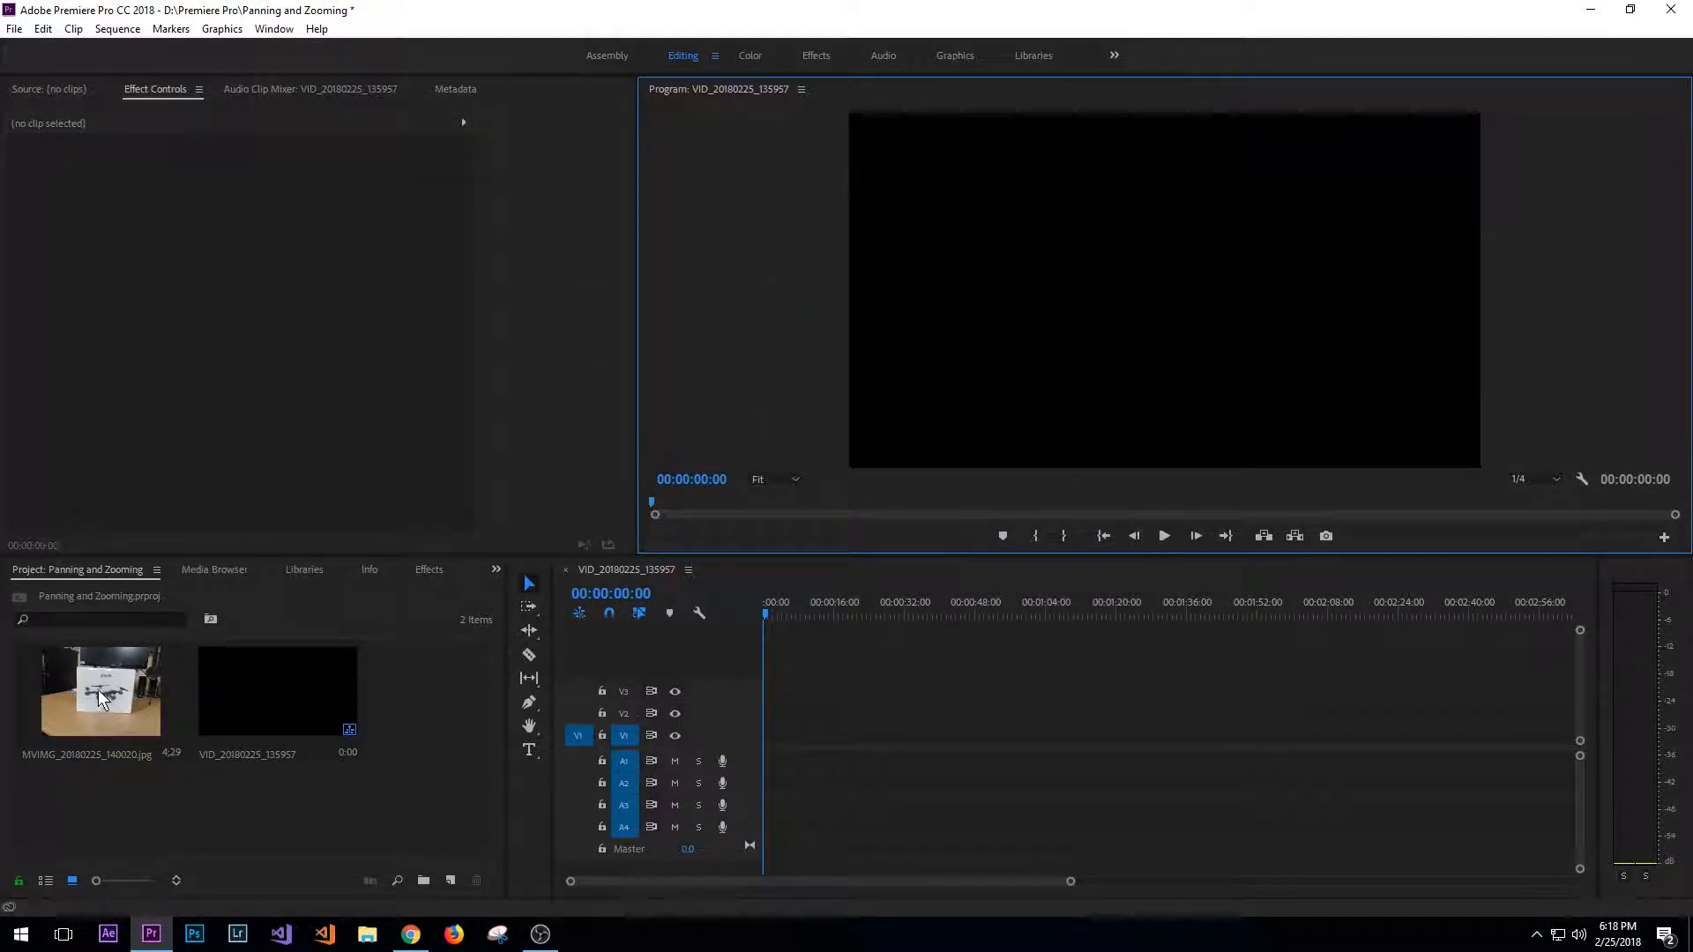
- Place the DJI Spark box photo on V1 and trim it to 9;23
{"action": "left_click", "coordinate": [100, 691]}
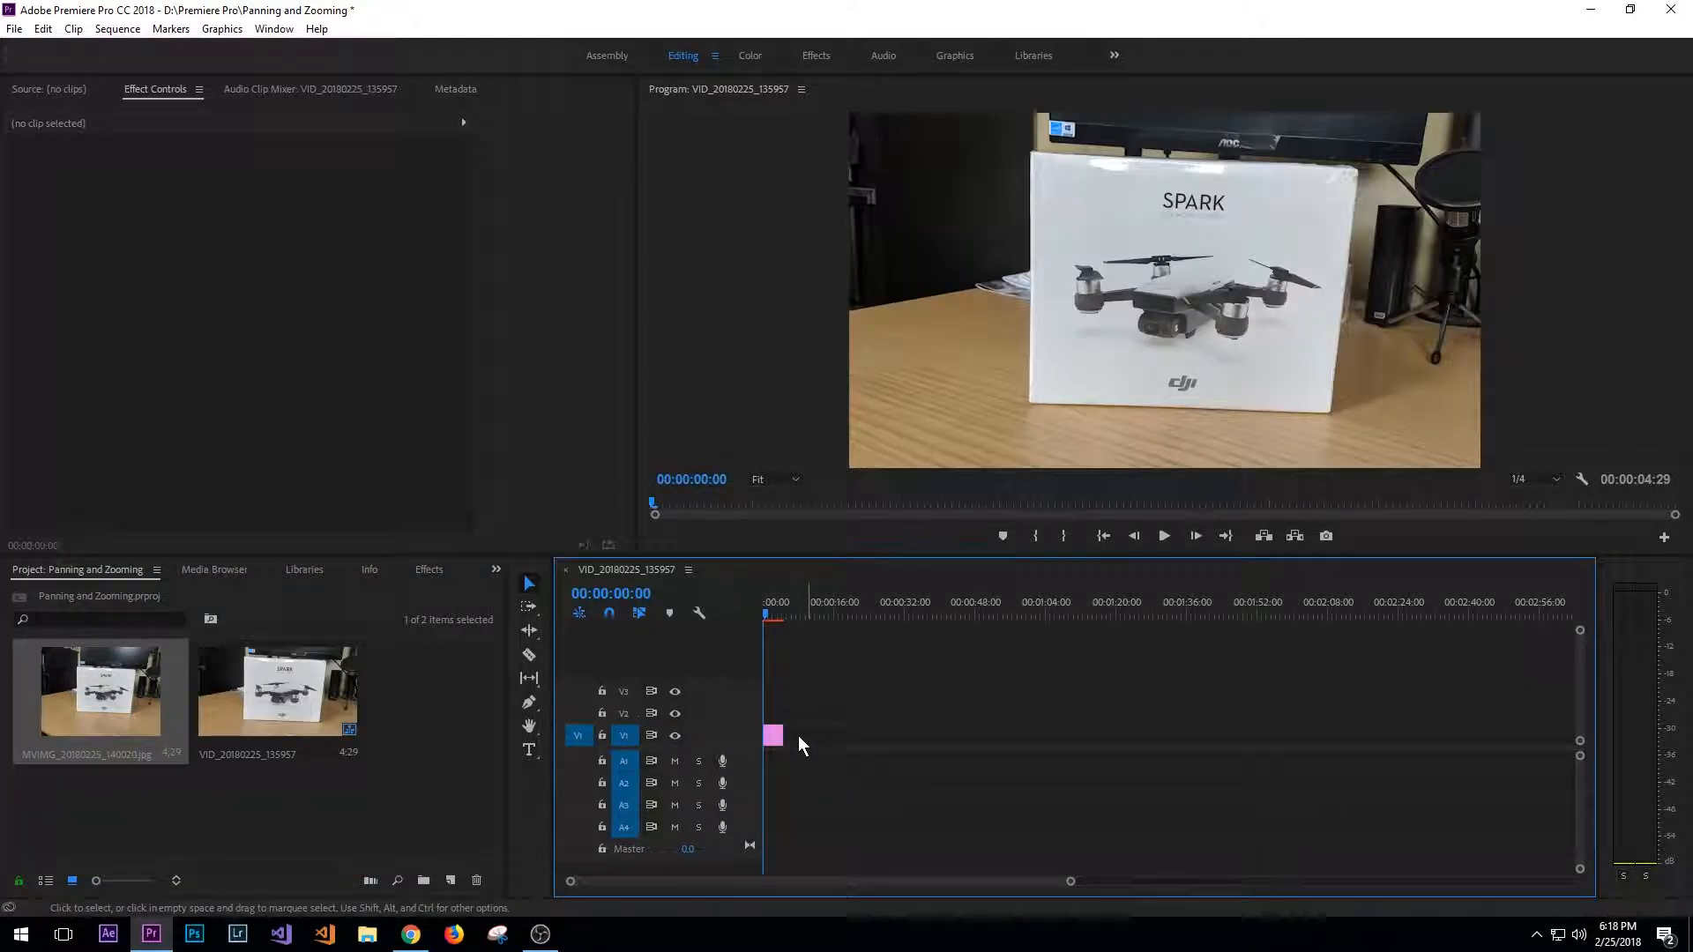
{"action": "left_click_drag", "start_coordinate": [780, 735], "coordinate": [831, 736]}
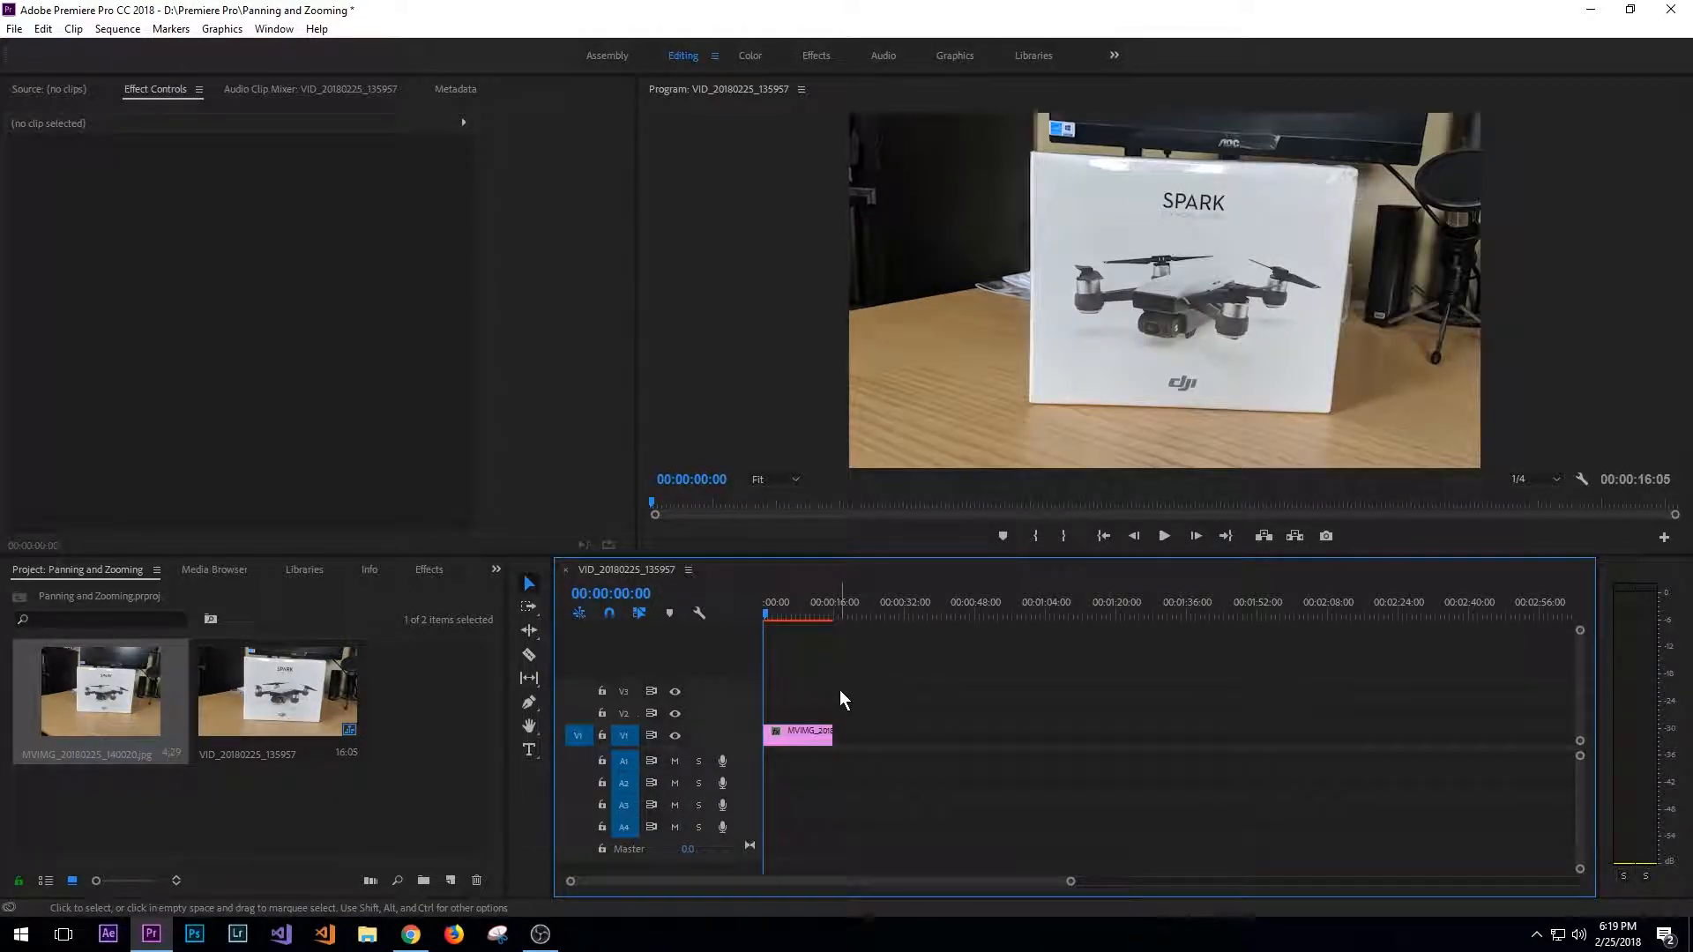
{"action": "left_click", "coordinate": [798, 734]}
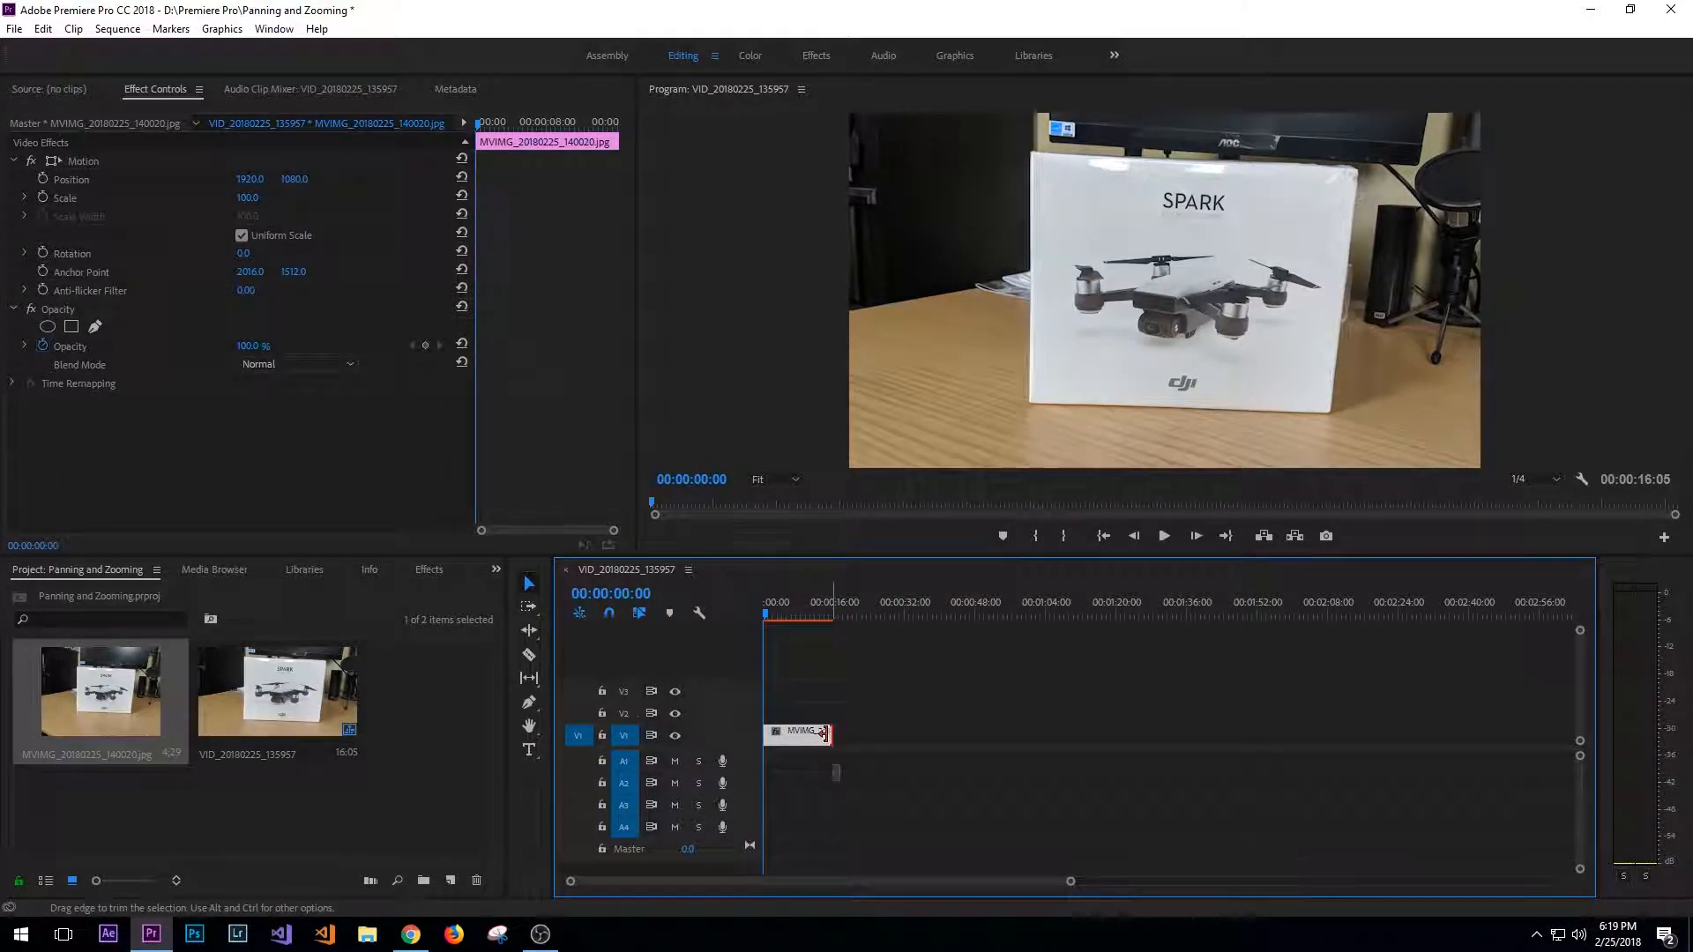
{"action": "left_click_drag", "start_coordinate": [828, 734], "coordinate": [795, 735]}
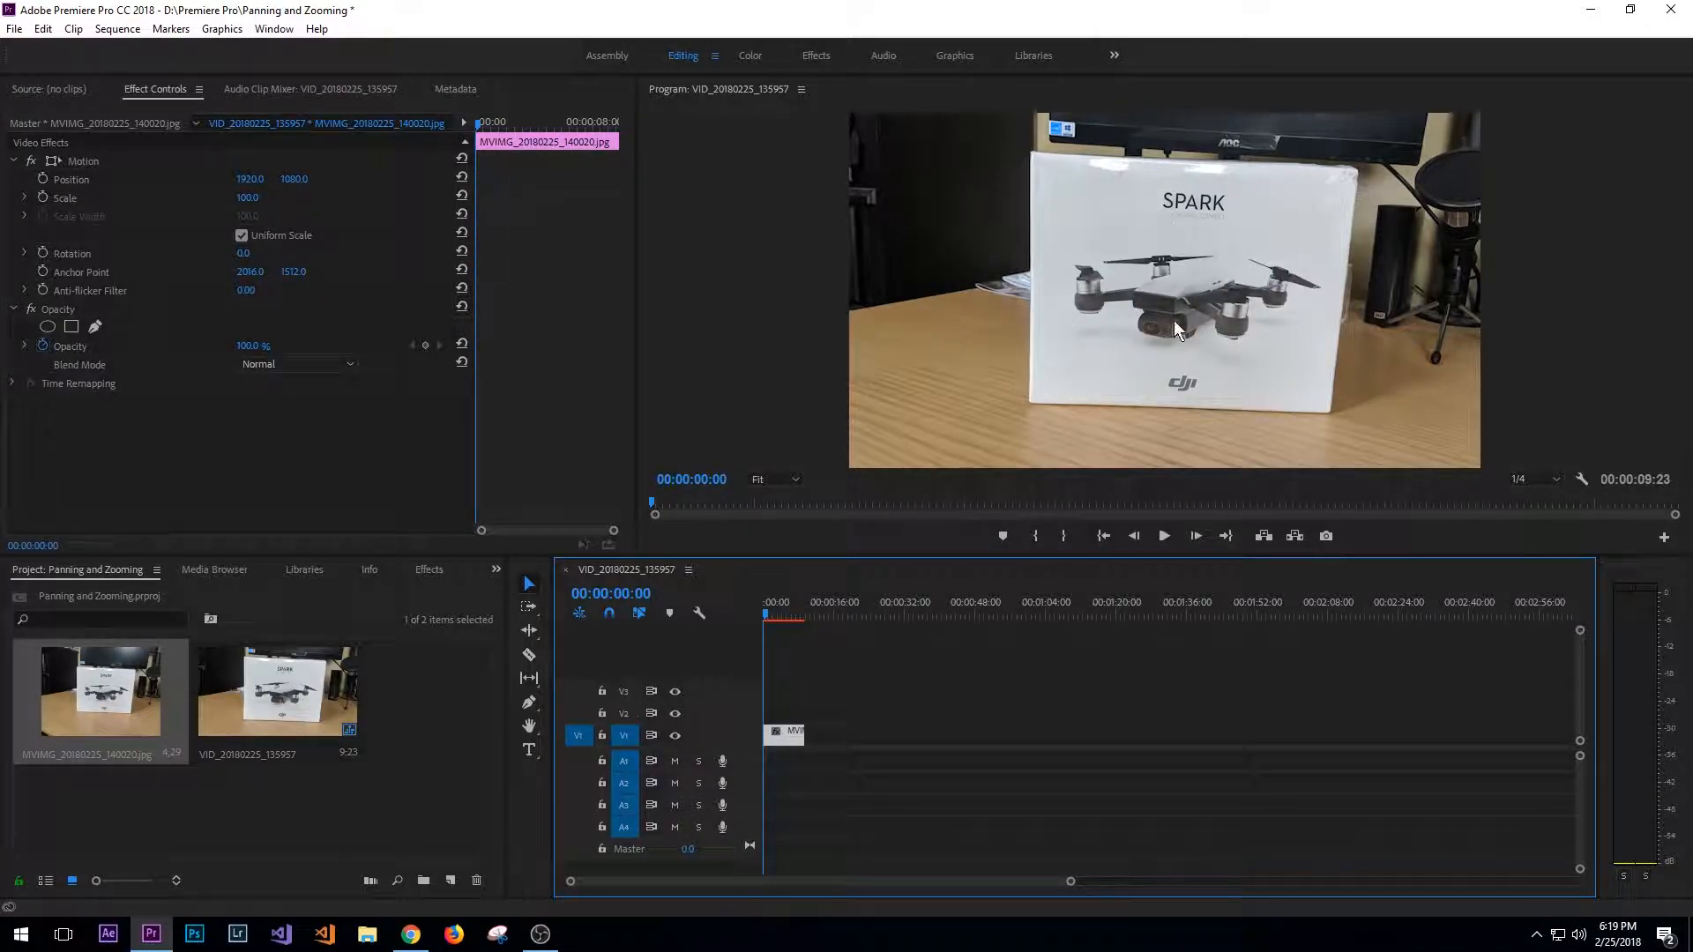
{"action": "mouse_move", "coordinate": [716, 173]}
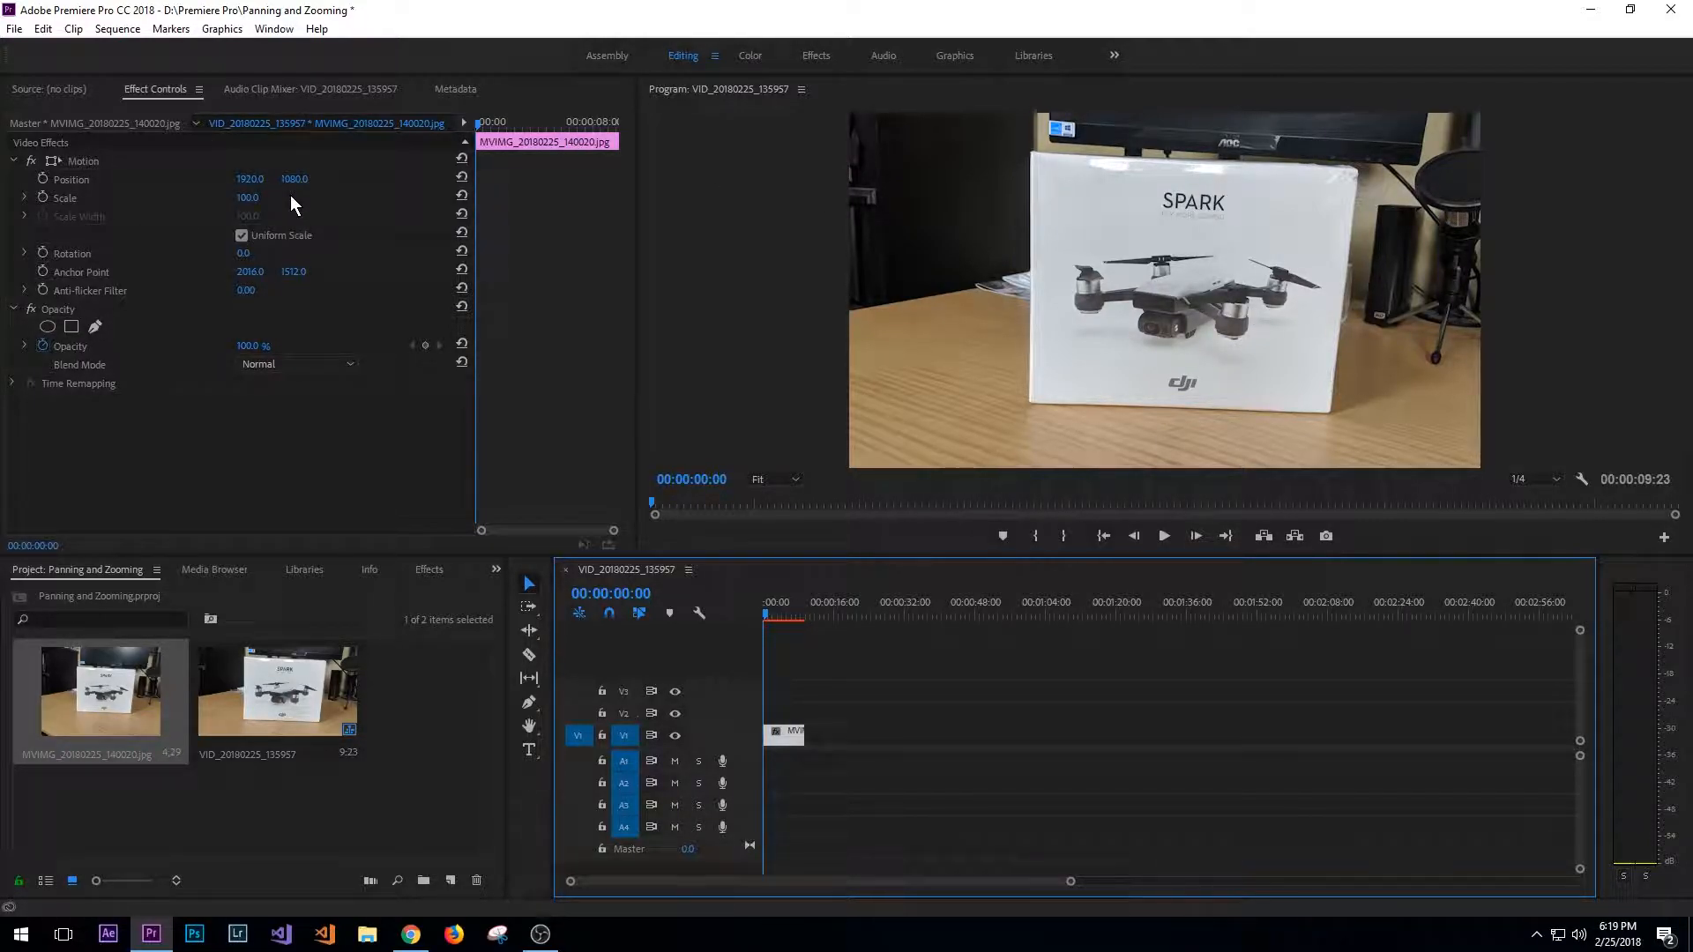
{"action": "mouse_move", "coordinate": [678, 228]}
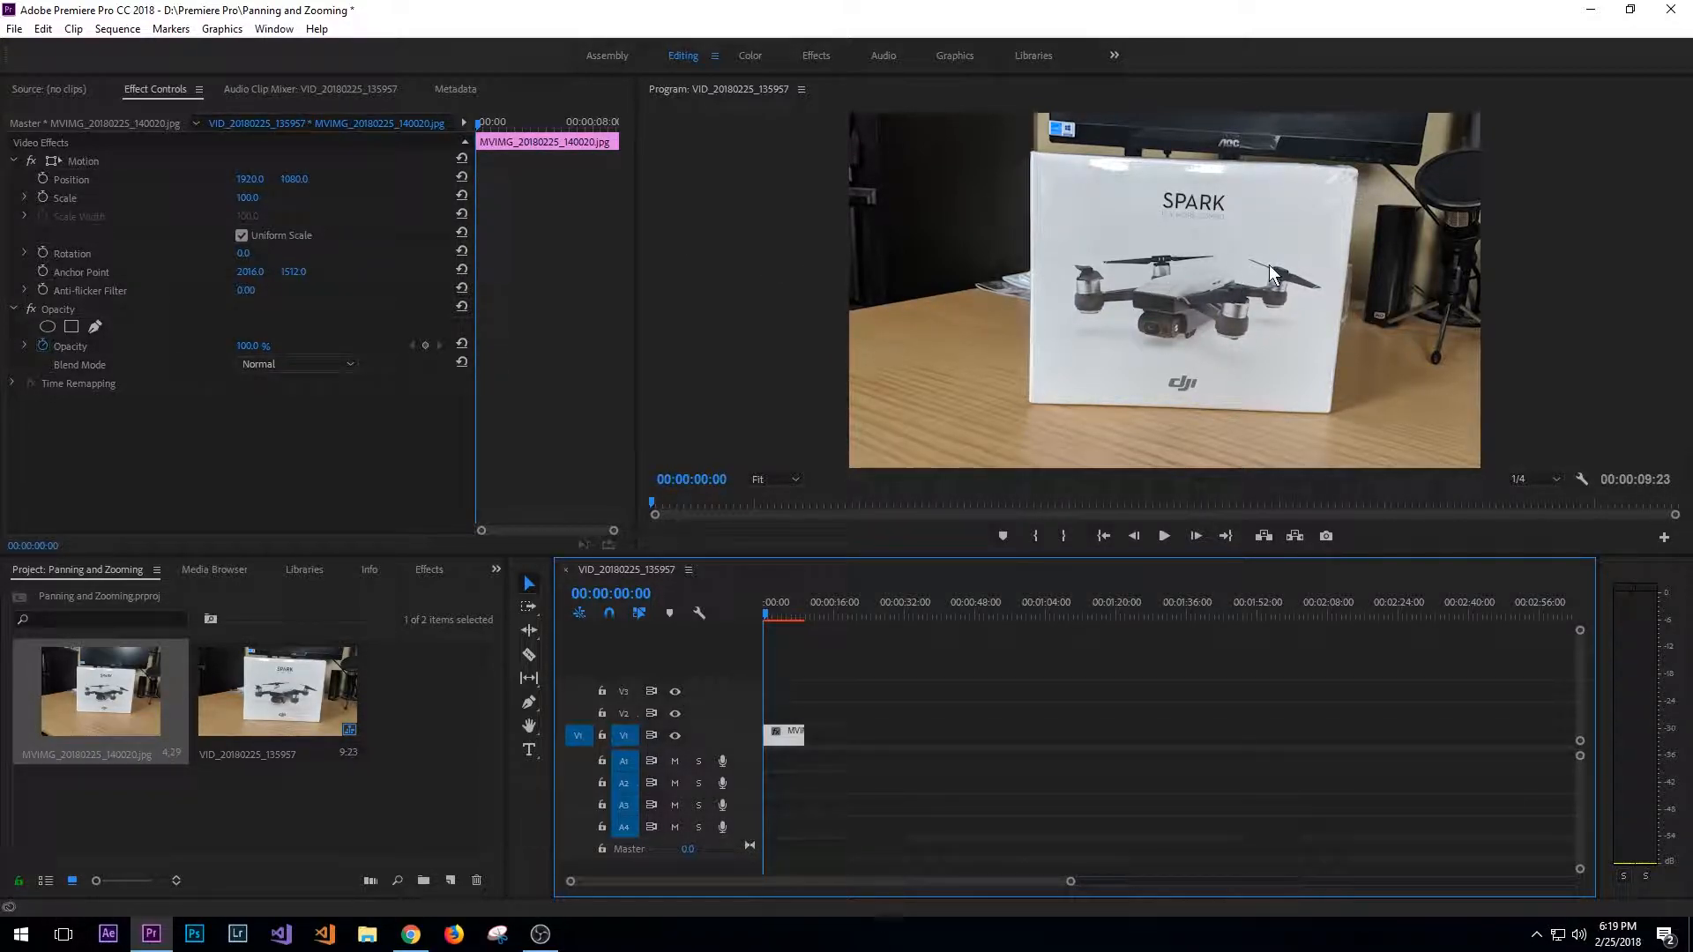
{"action": "mouse_move", "coordinate": [1092, 227]}
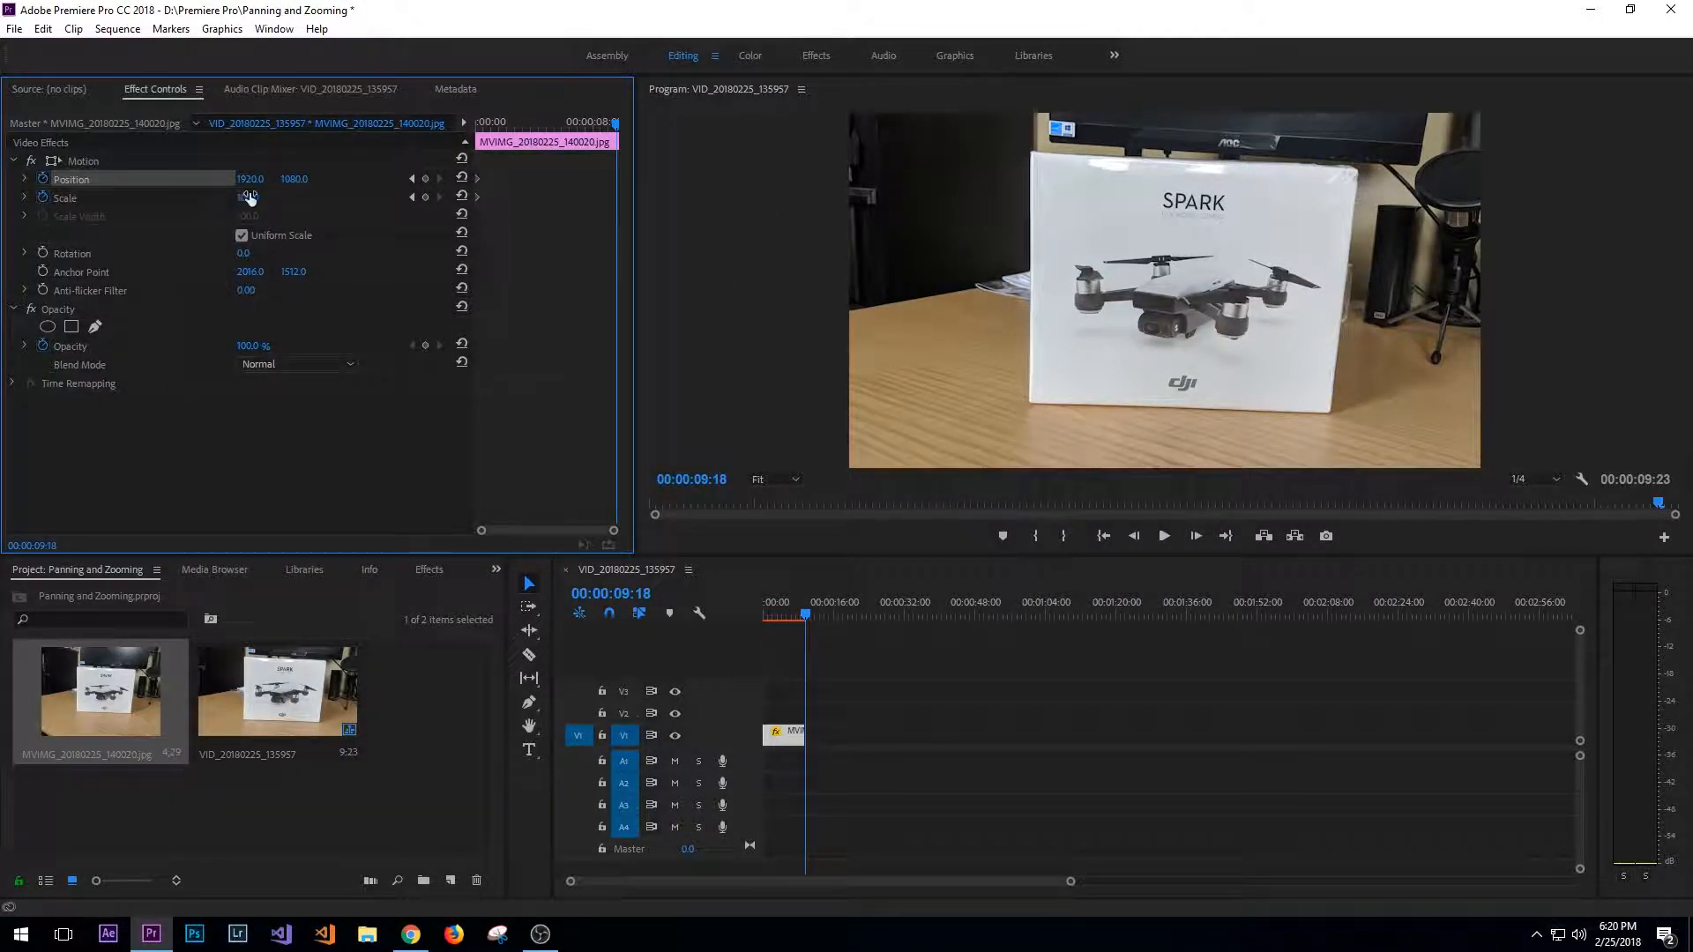
- Set the photo's ending Scale keyframe to 120 for a zoom-in
{"action": "double_click", "coordinate": [249, 197]}
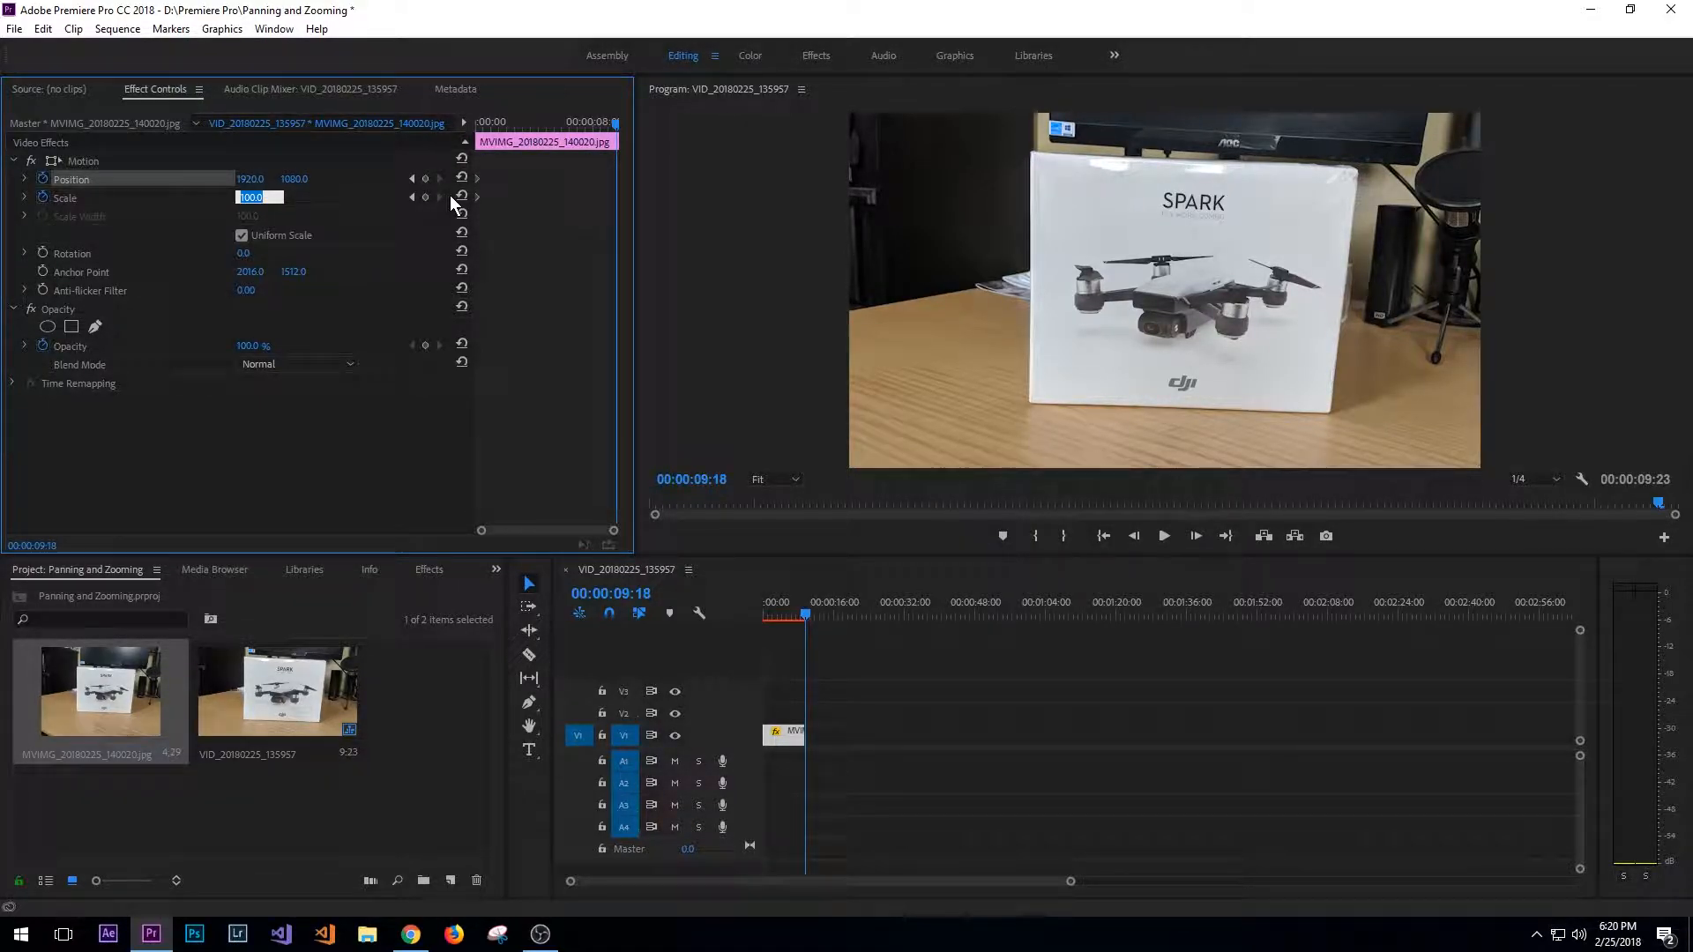
{"action": "type", "text": "120.0"}
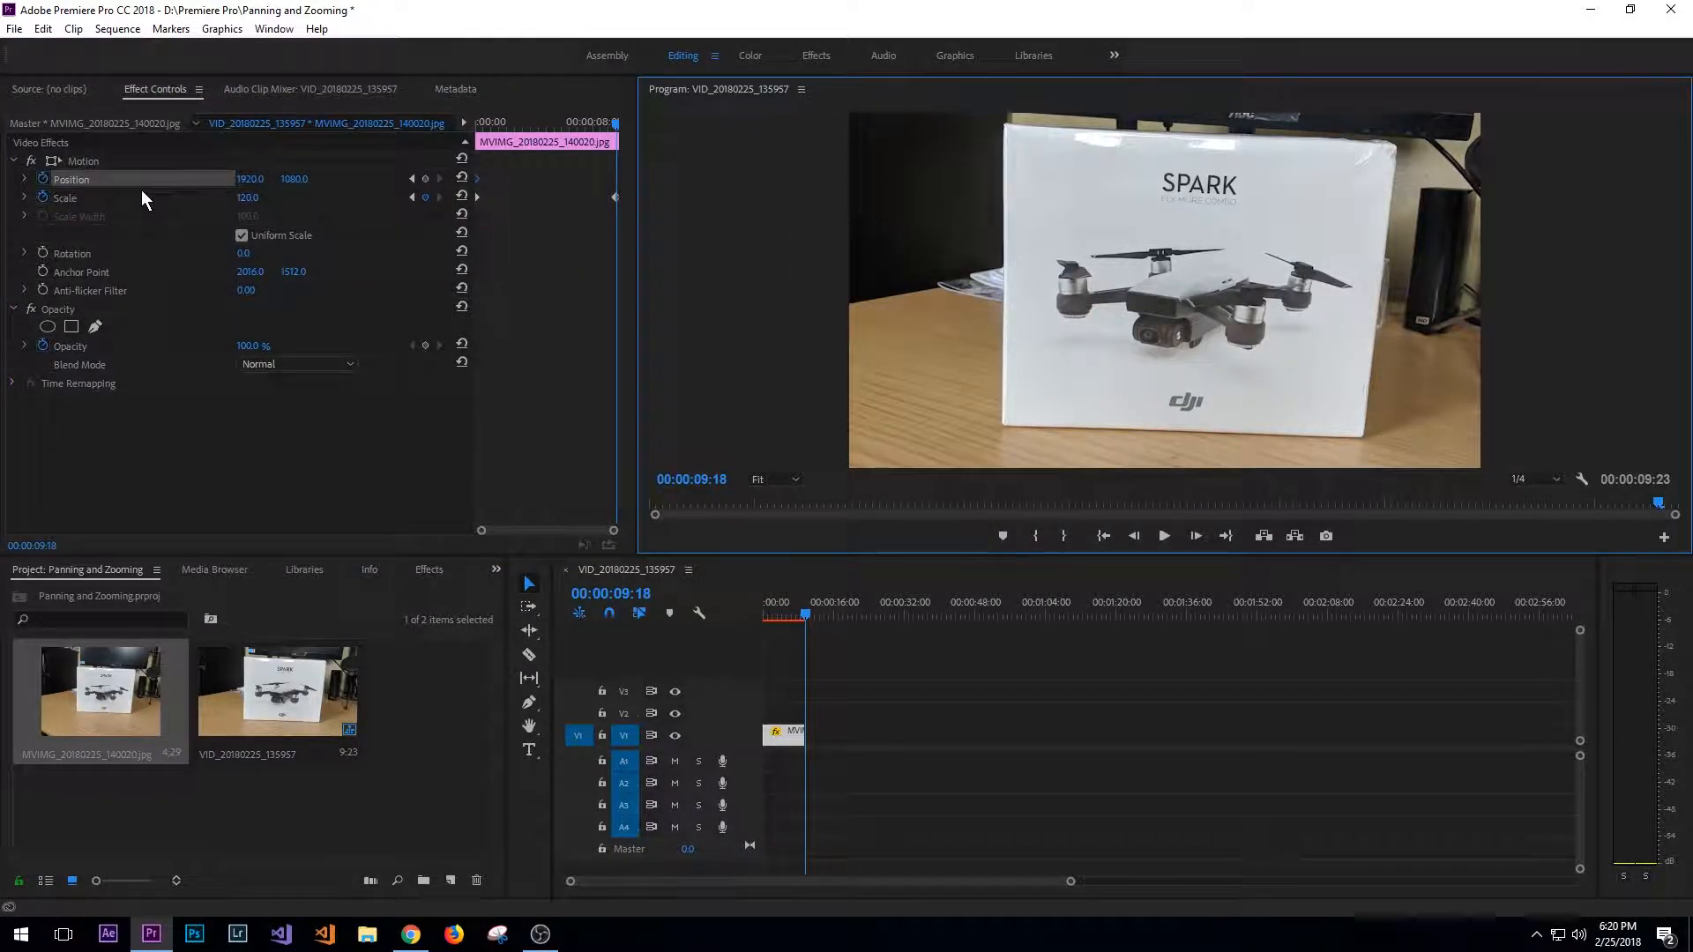
{"action": "left_click", "coordinate": [73, 179]}
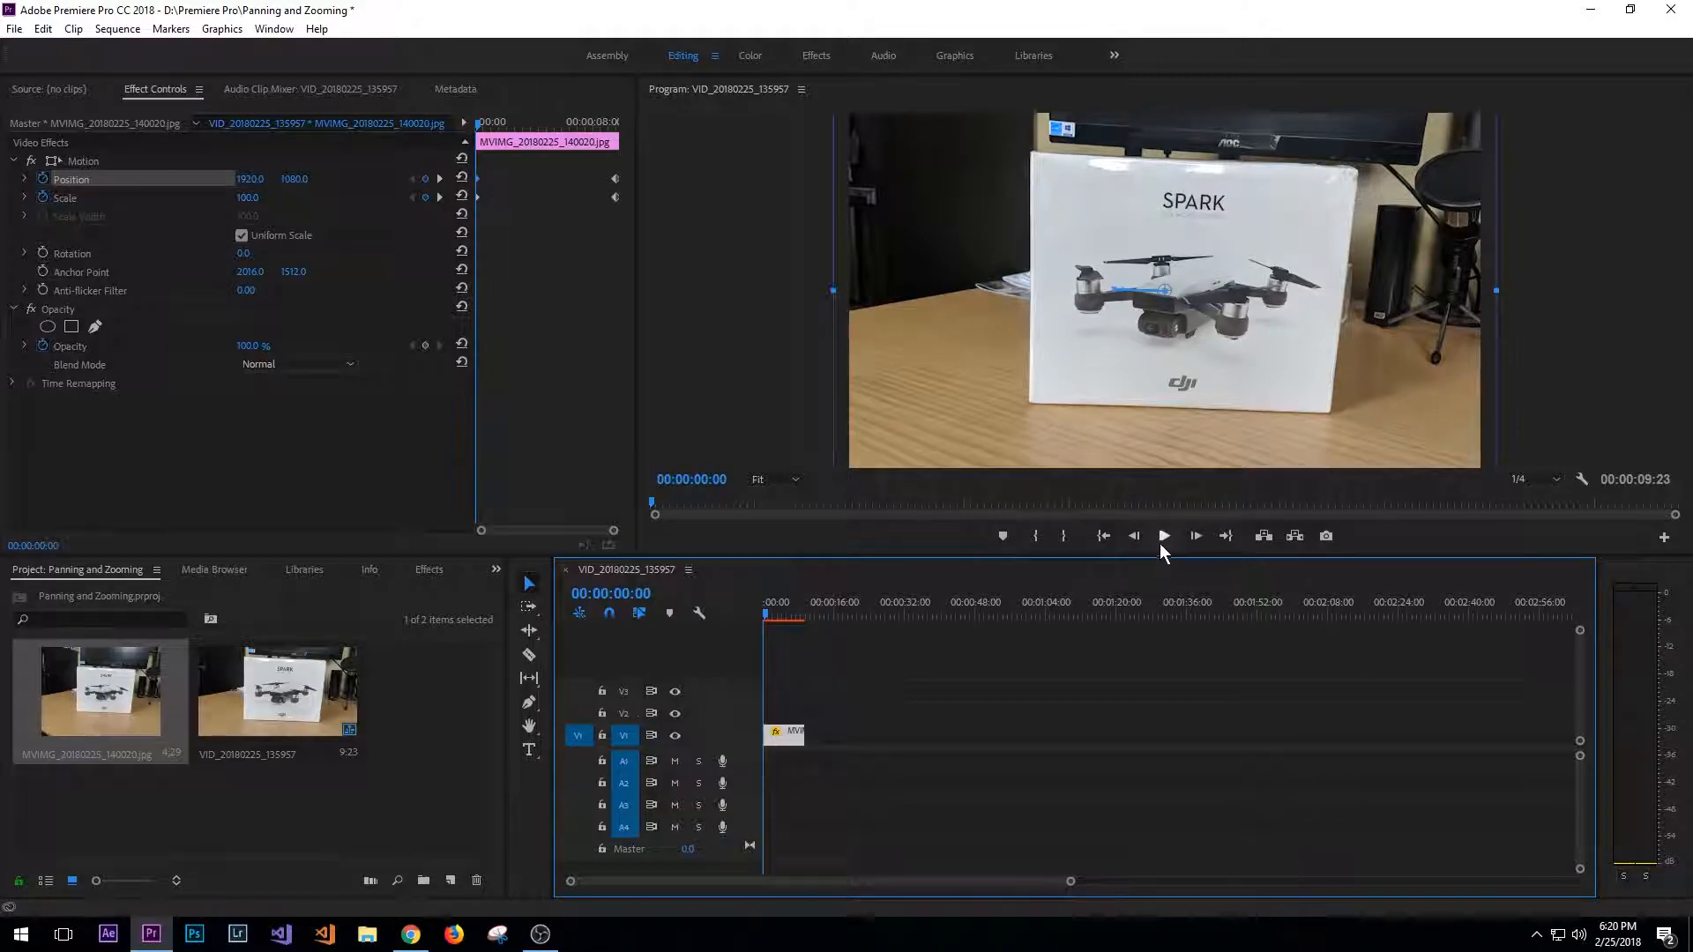
- Preview the zoom by playing the photo clip, then stop playback
{"action": "left_click", "coordinate": [1164, 535]}
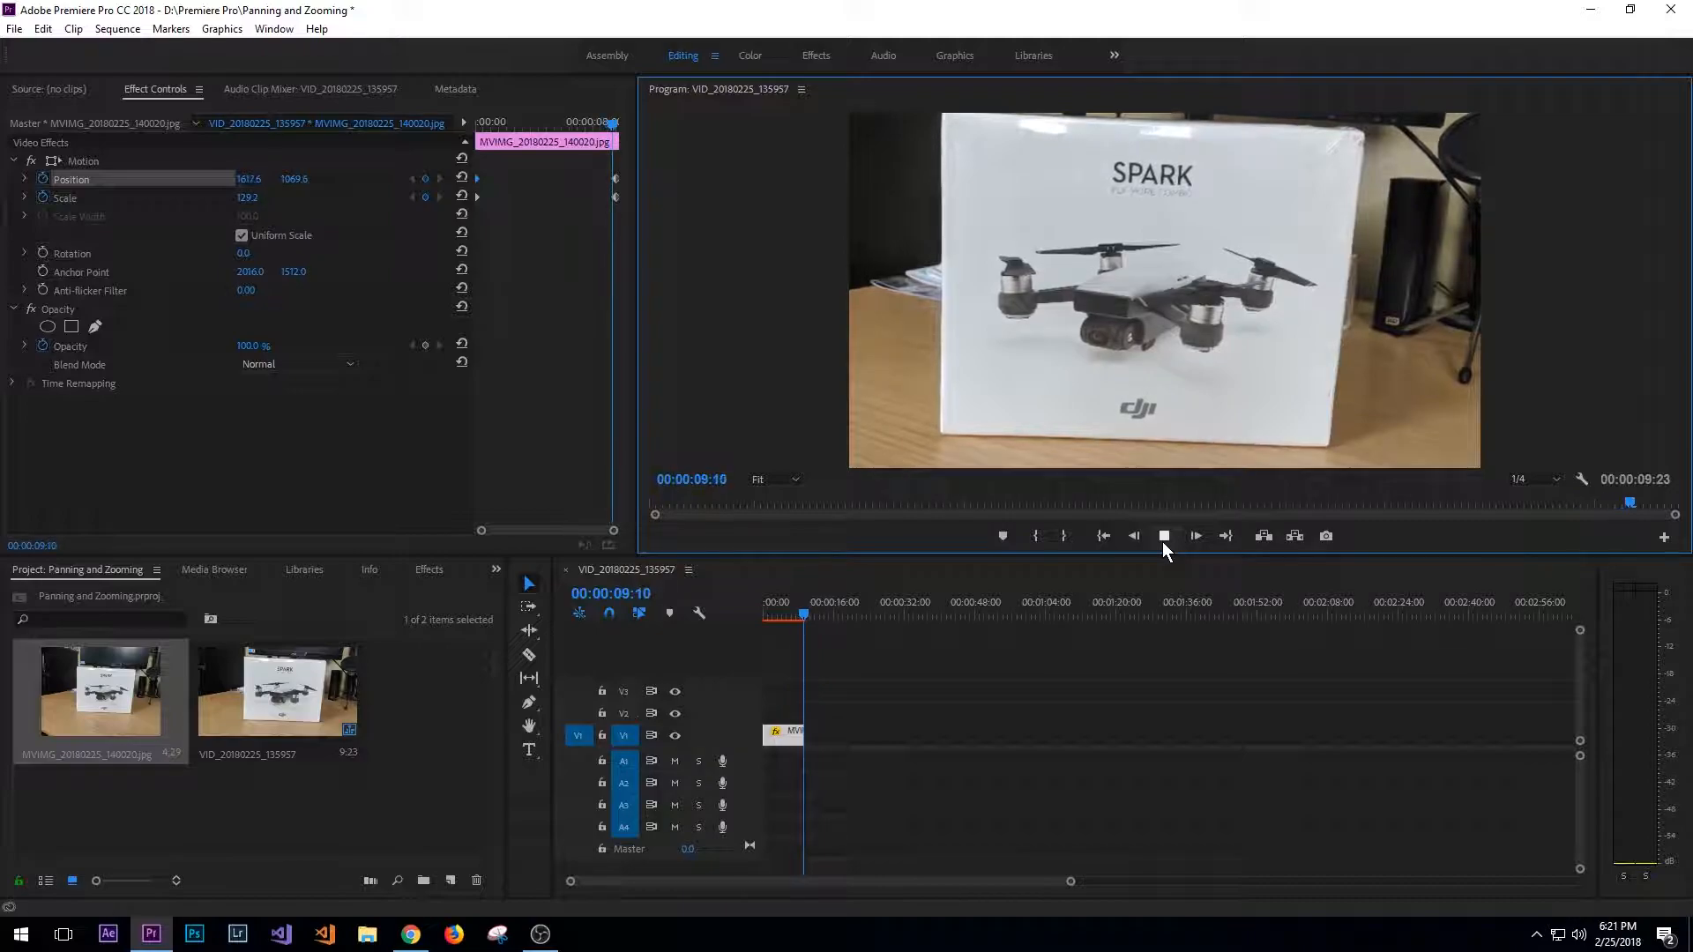
{"action": "left_click", "coordinate": [1164, 535]}
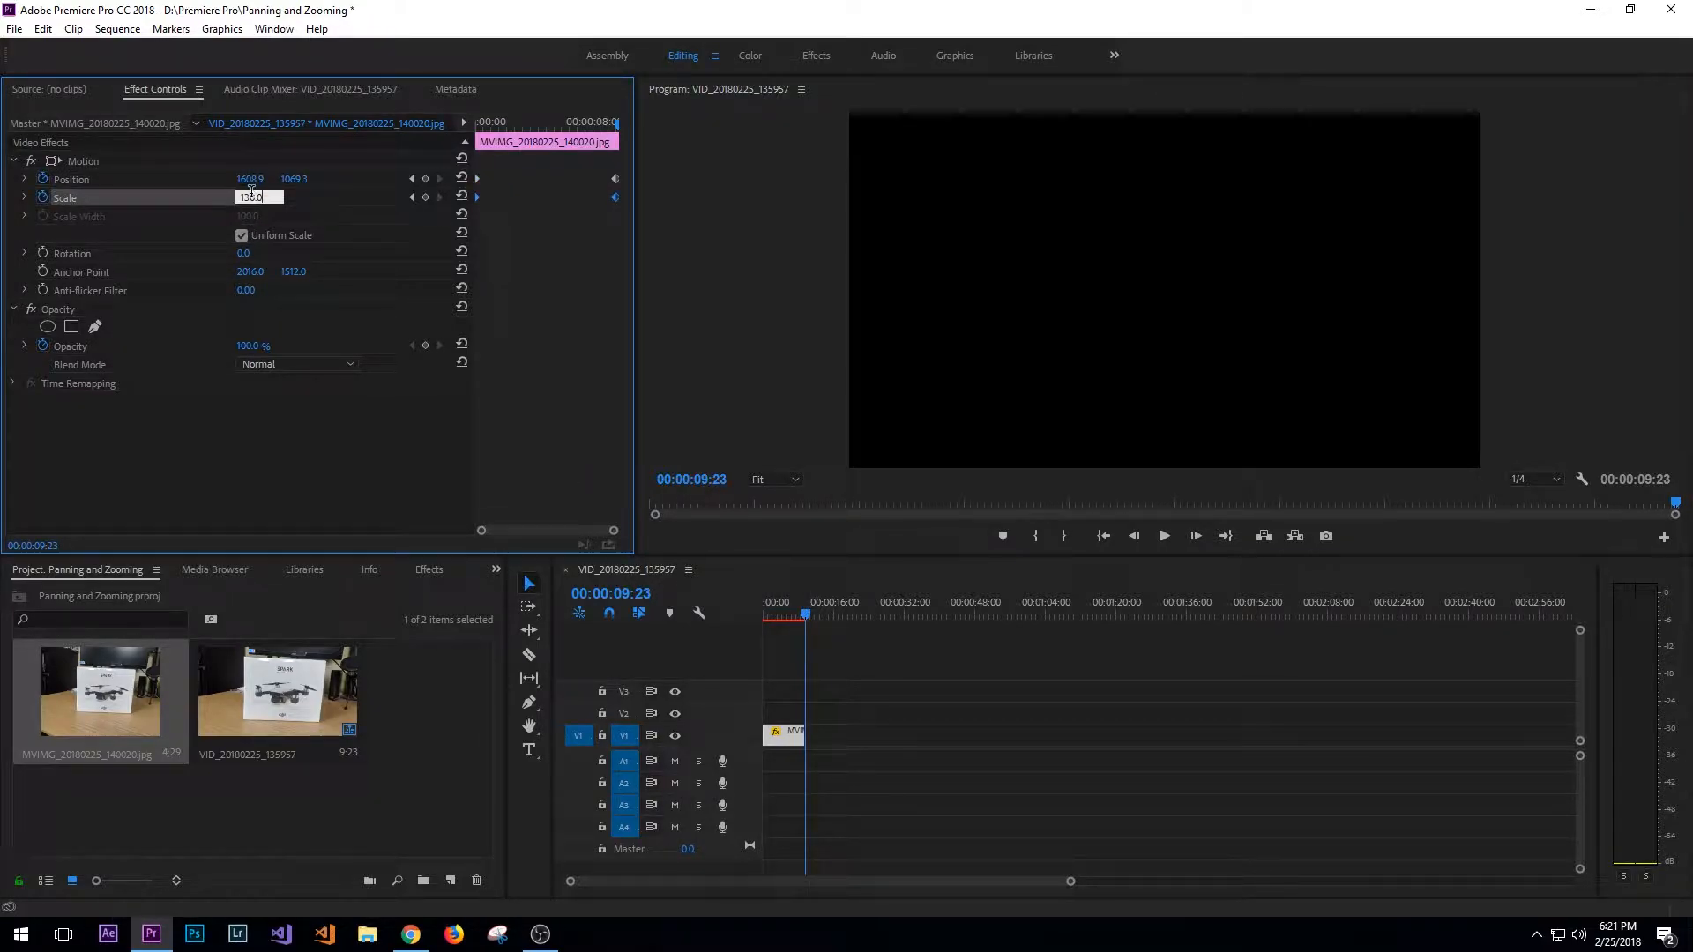
- Re-enter 120.0 as the photo's ending Scale value
{"action": "type", "text": "120.0"}
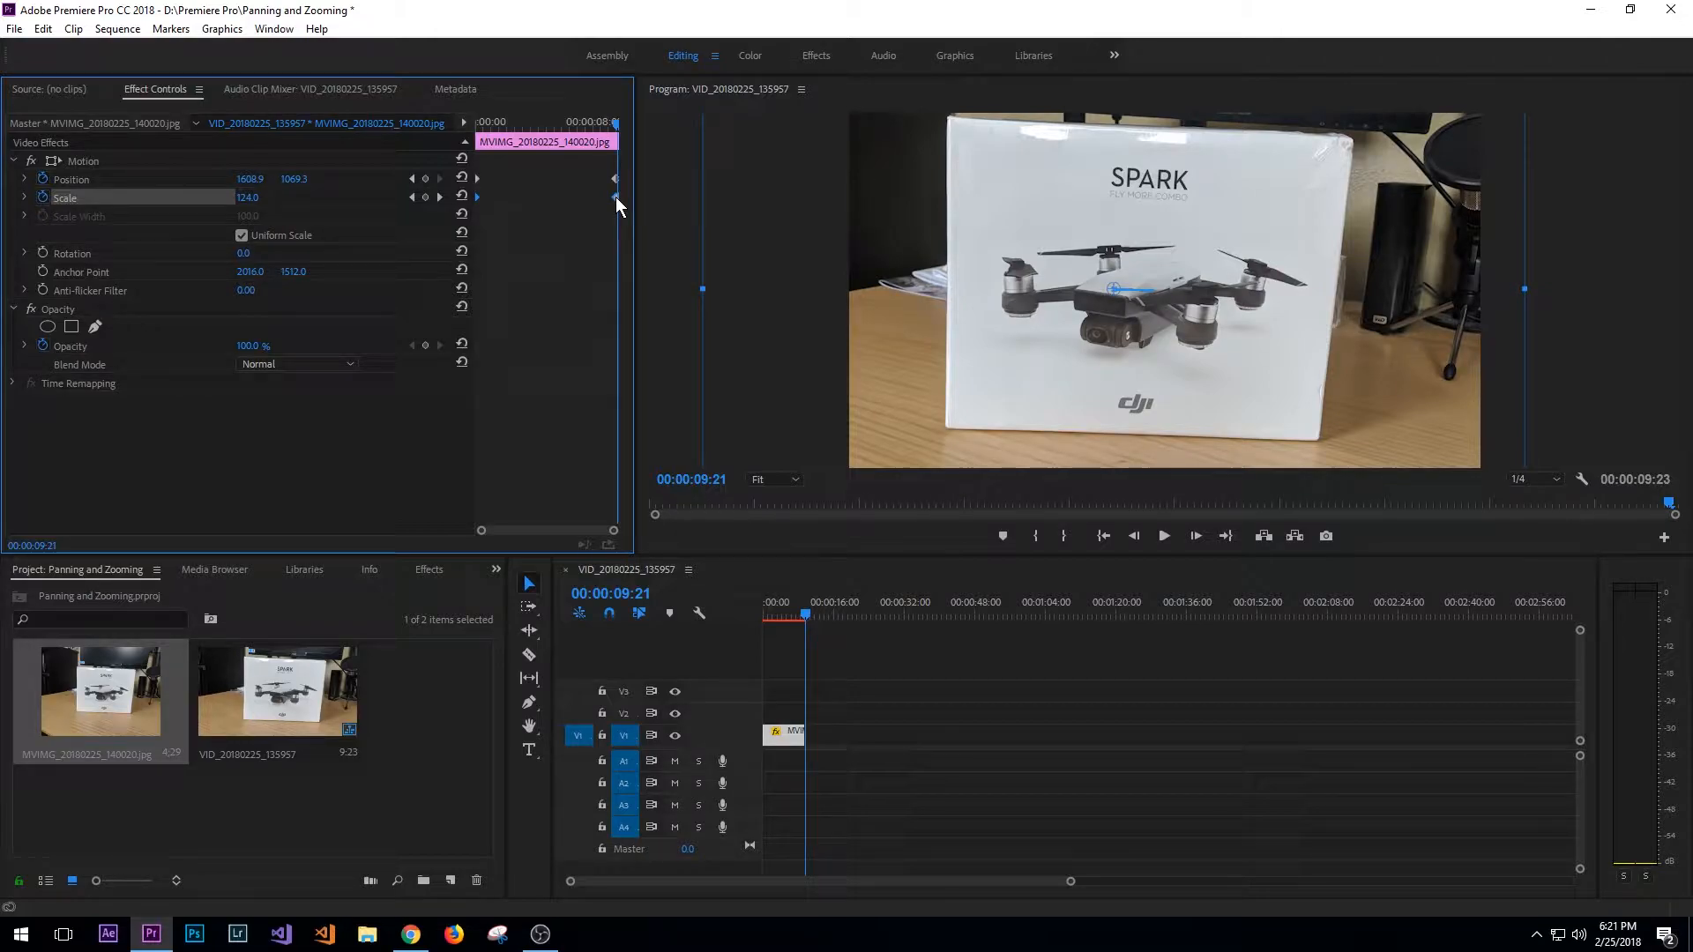
{"action": "double_click", "coordinate": [248, 198]}
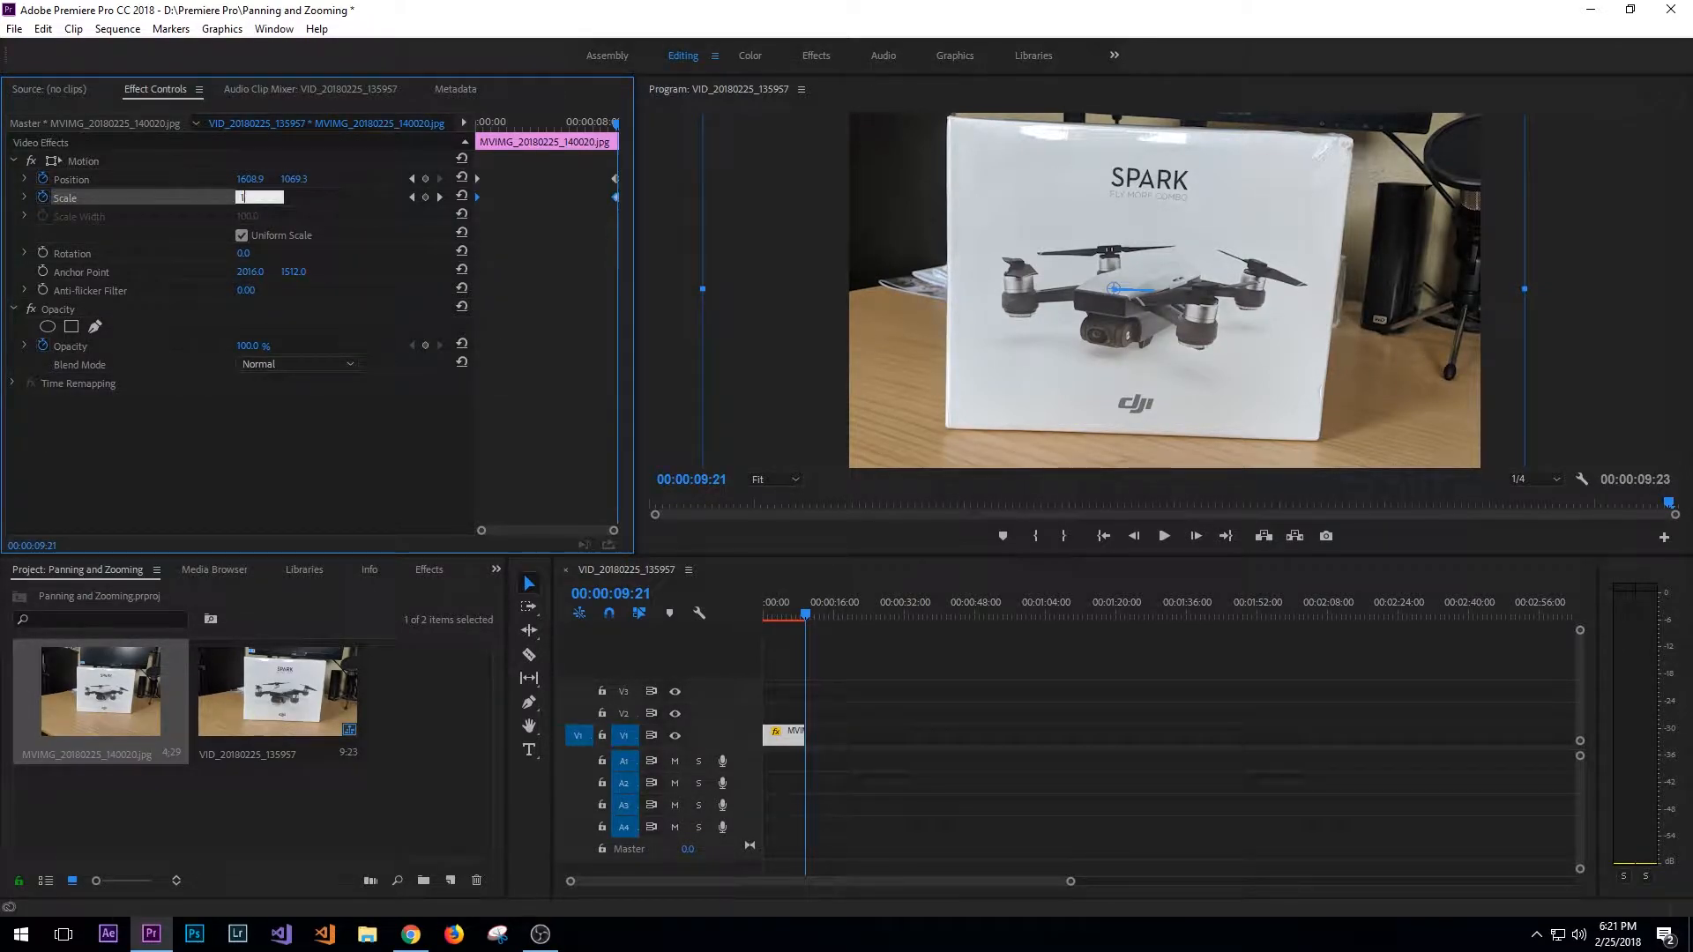
{"action": "type", "text": "120.0"}
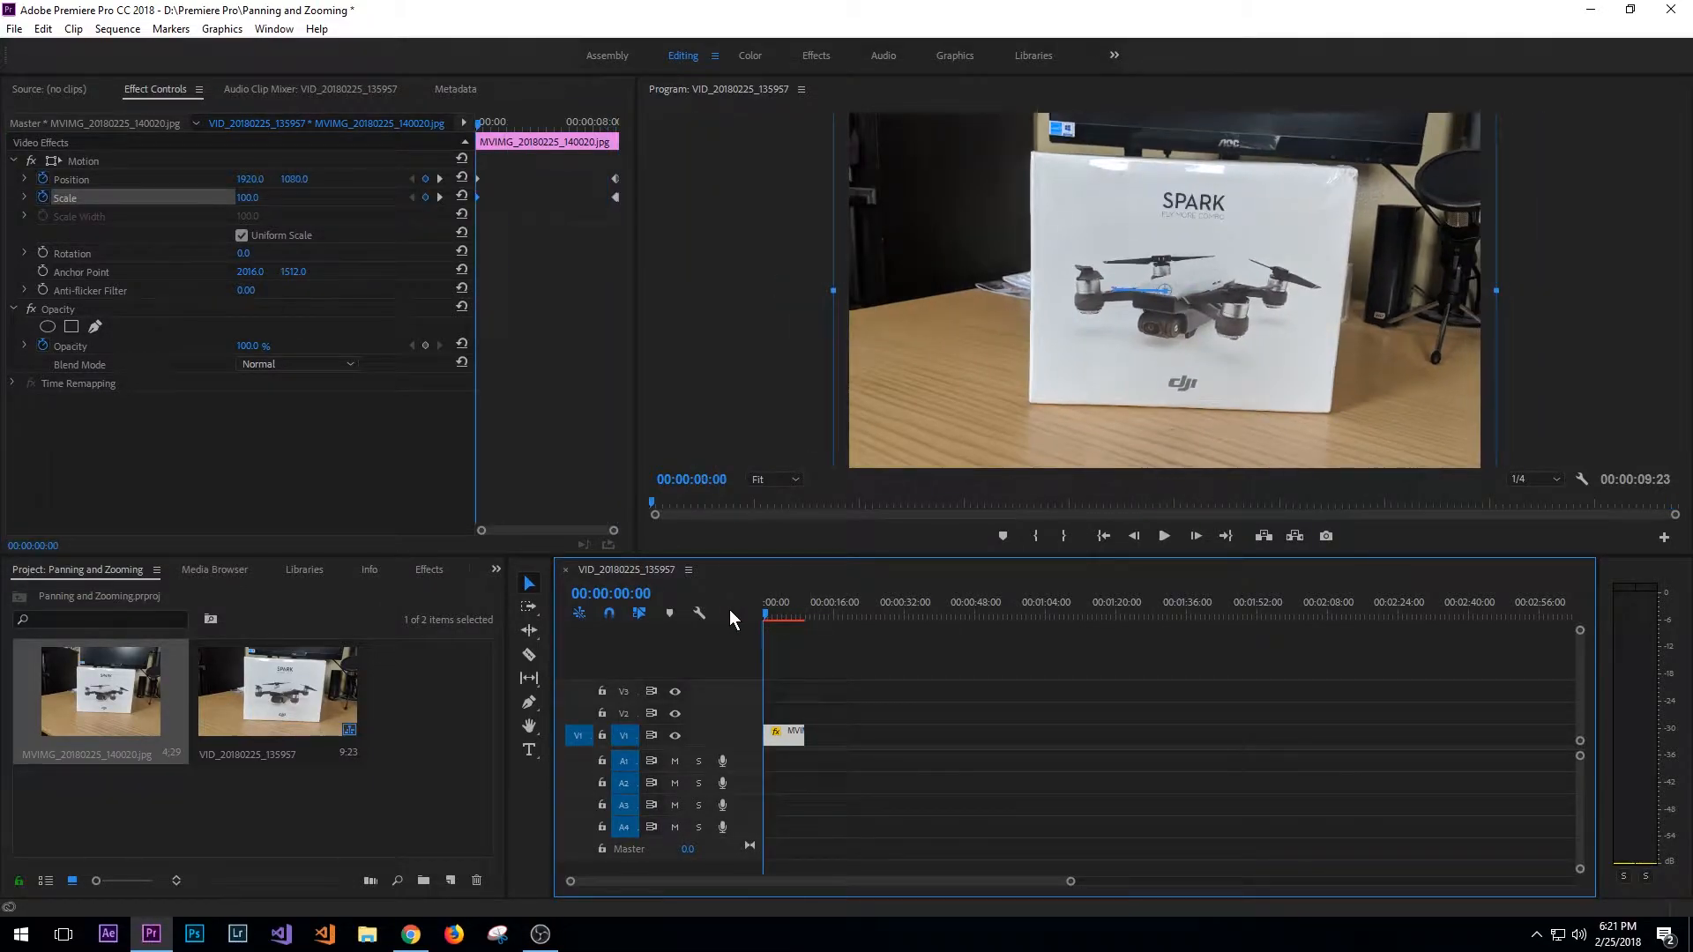
- Play the animated photo clip through to review the zoom and pan, then stop
{"action": "left_click", "coordinate": [1163, 535]}
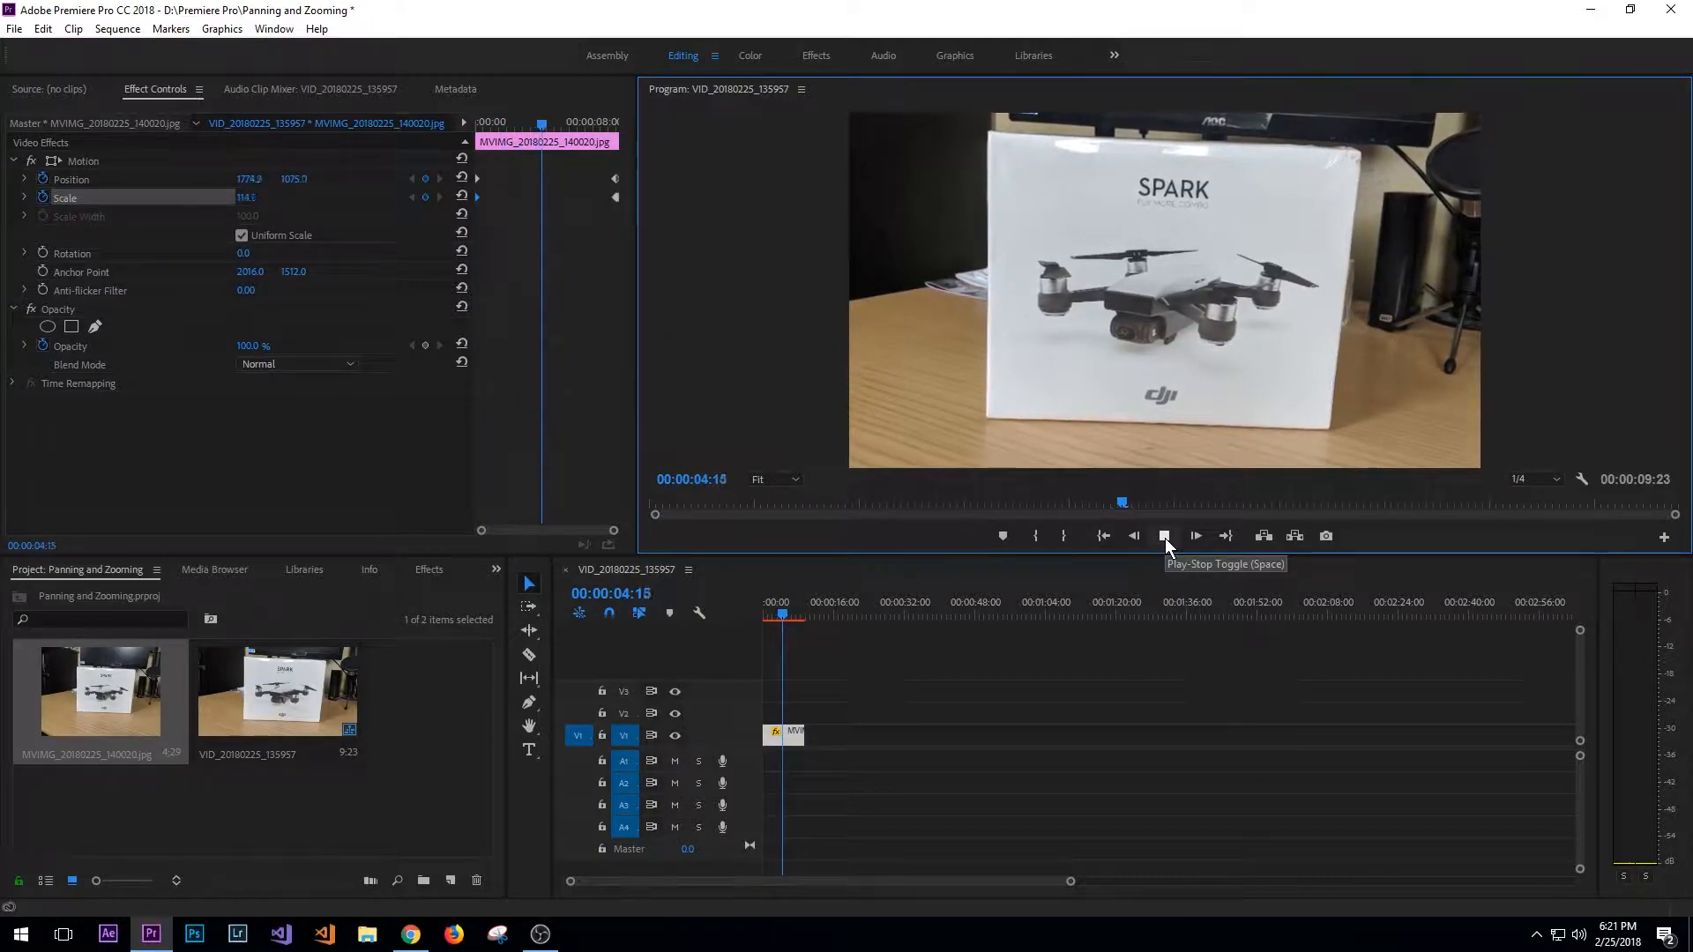
{"action": "left_click", "coordinate": [1195, 535]}
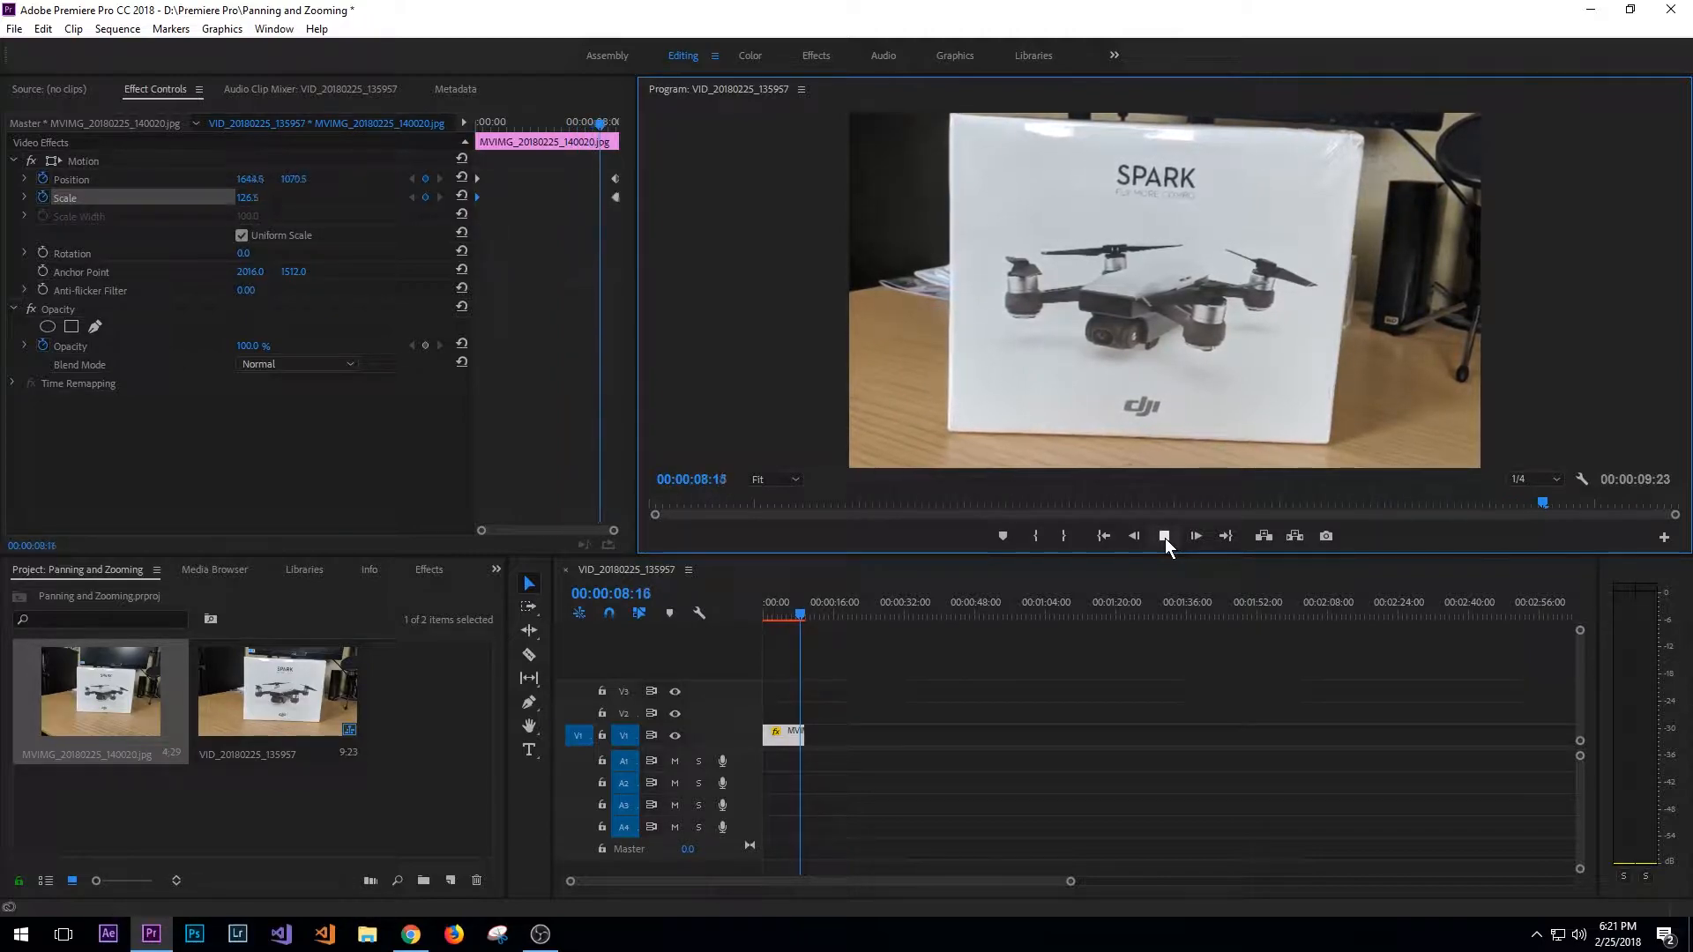
{"action": "left_click", "coordinate": [1164, 535]}
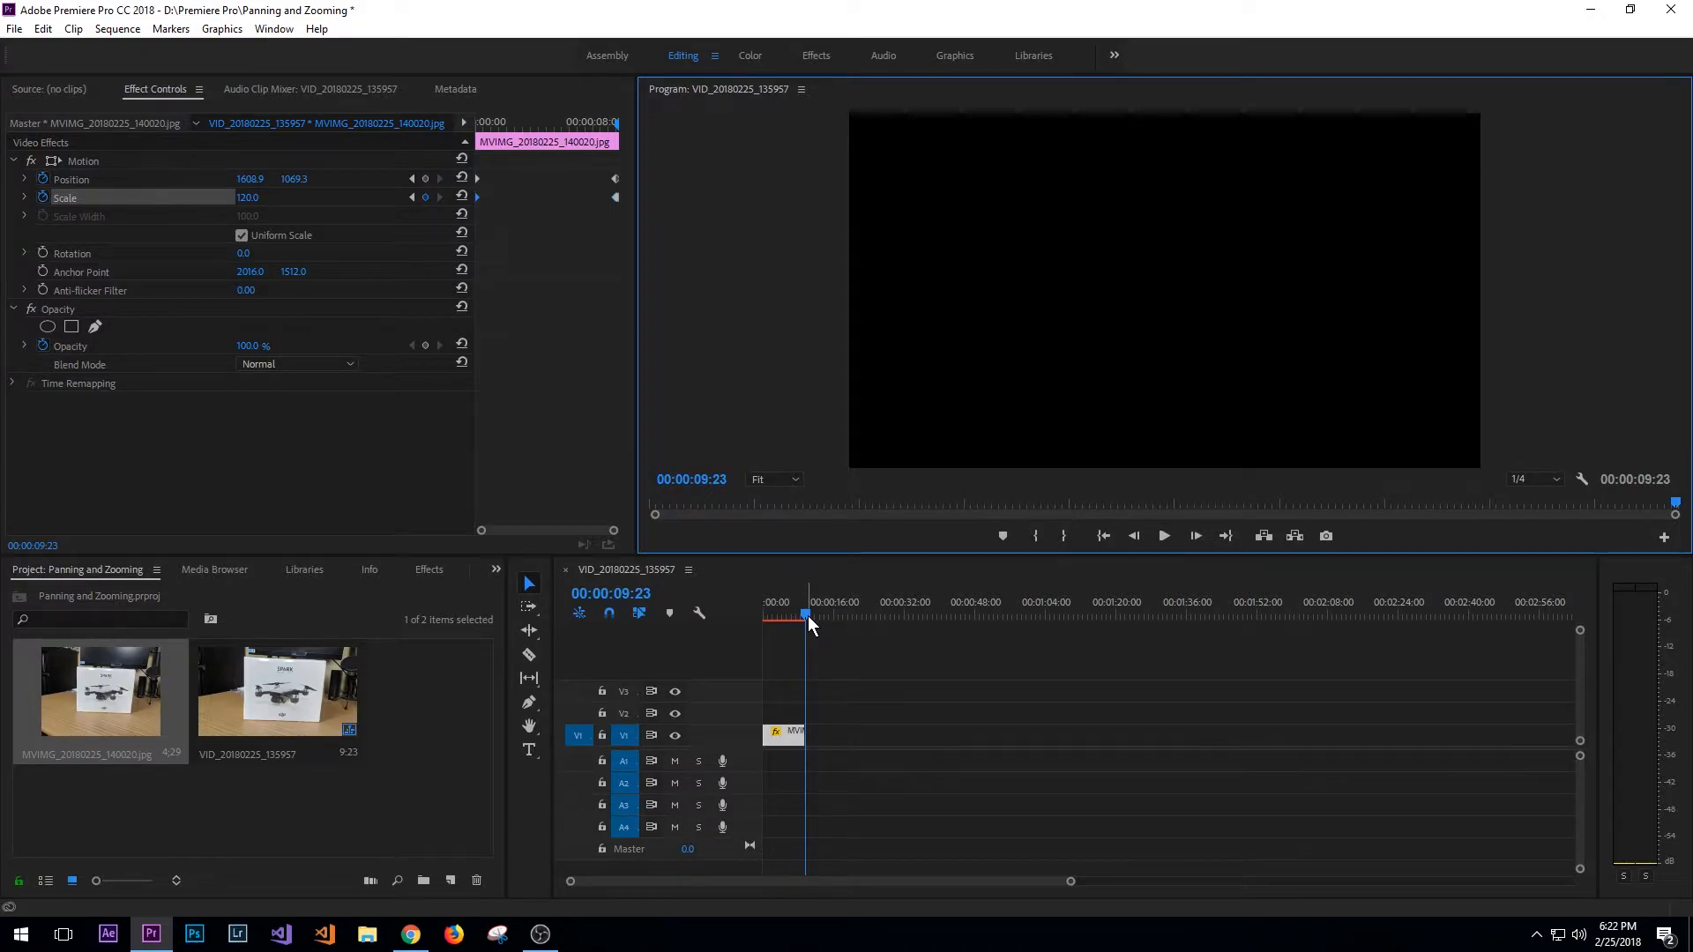
{"action": "mouse_move", "coordinate": [338, 332]}
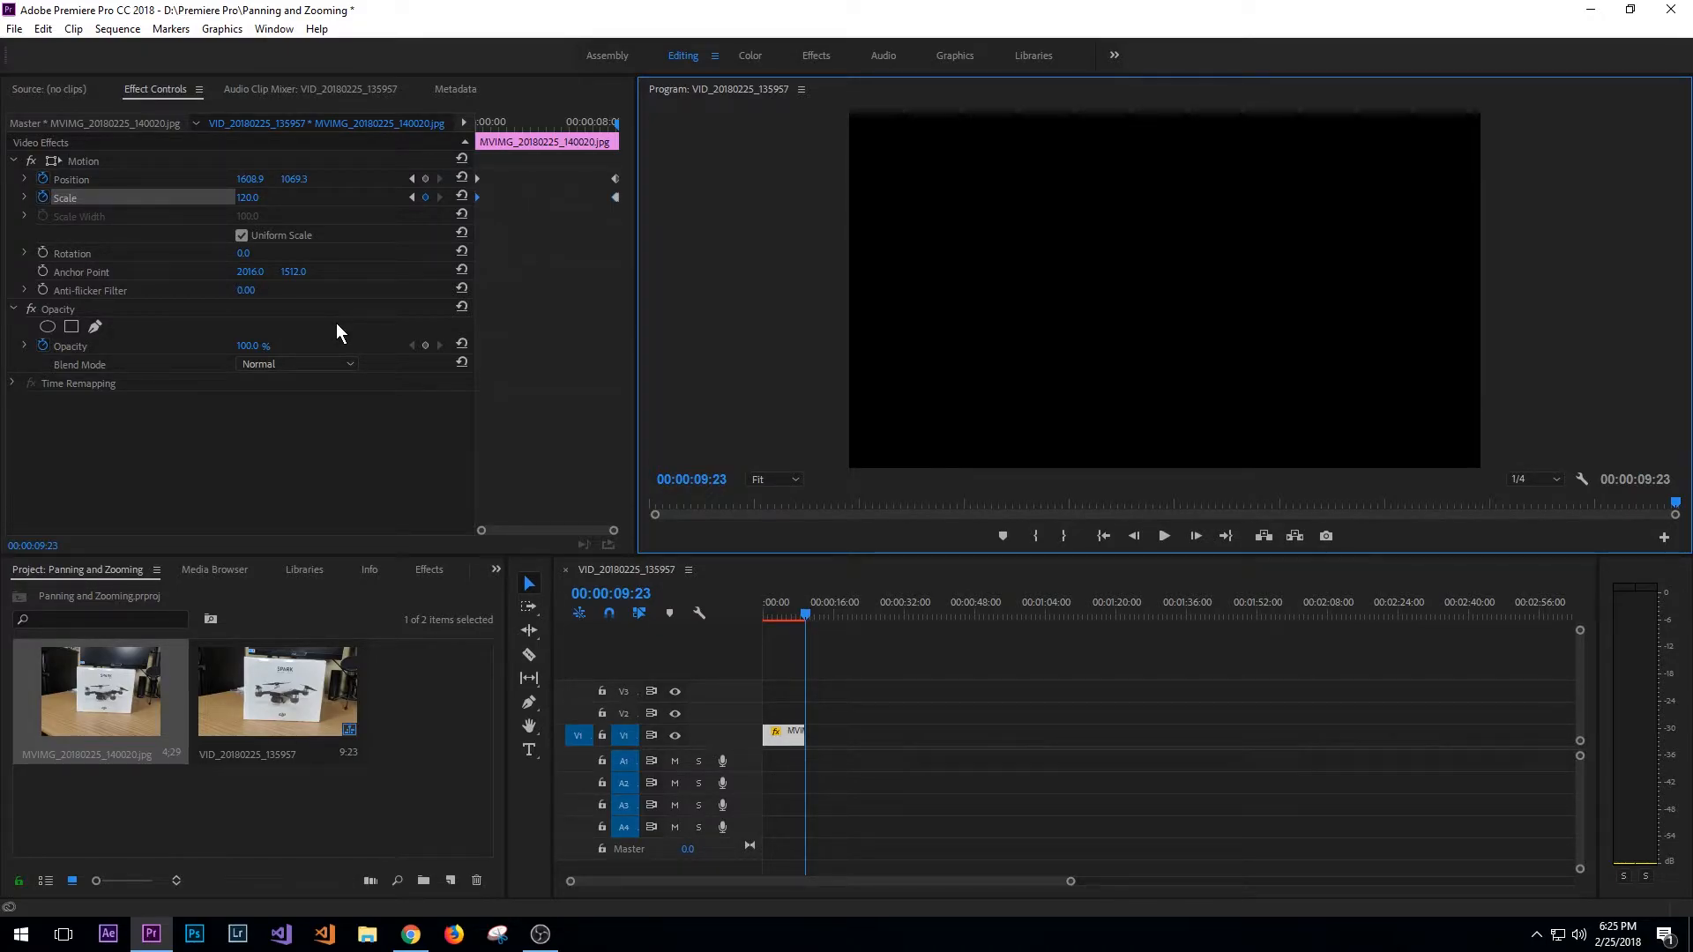